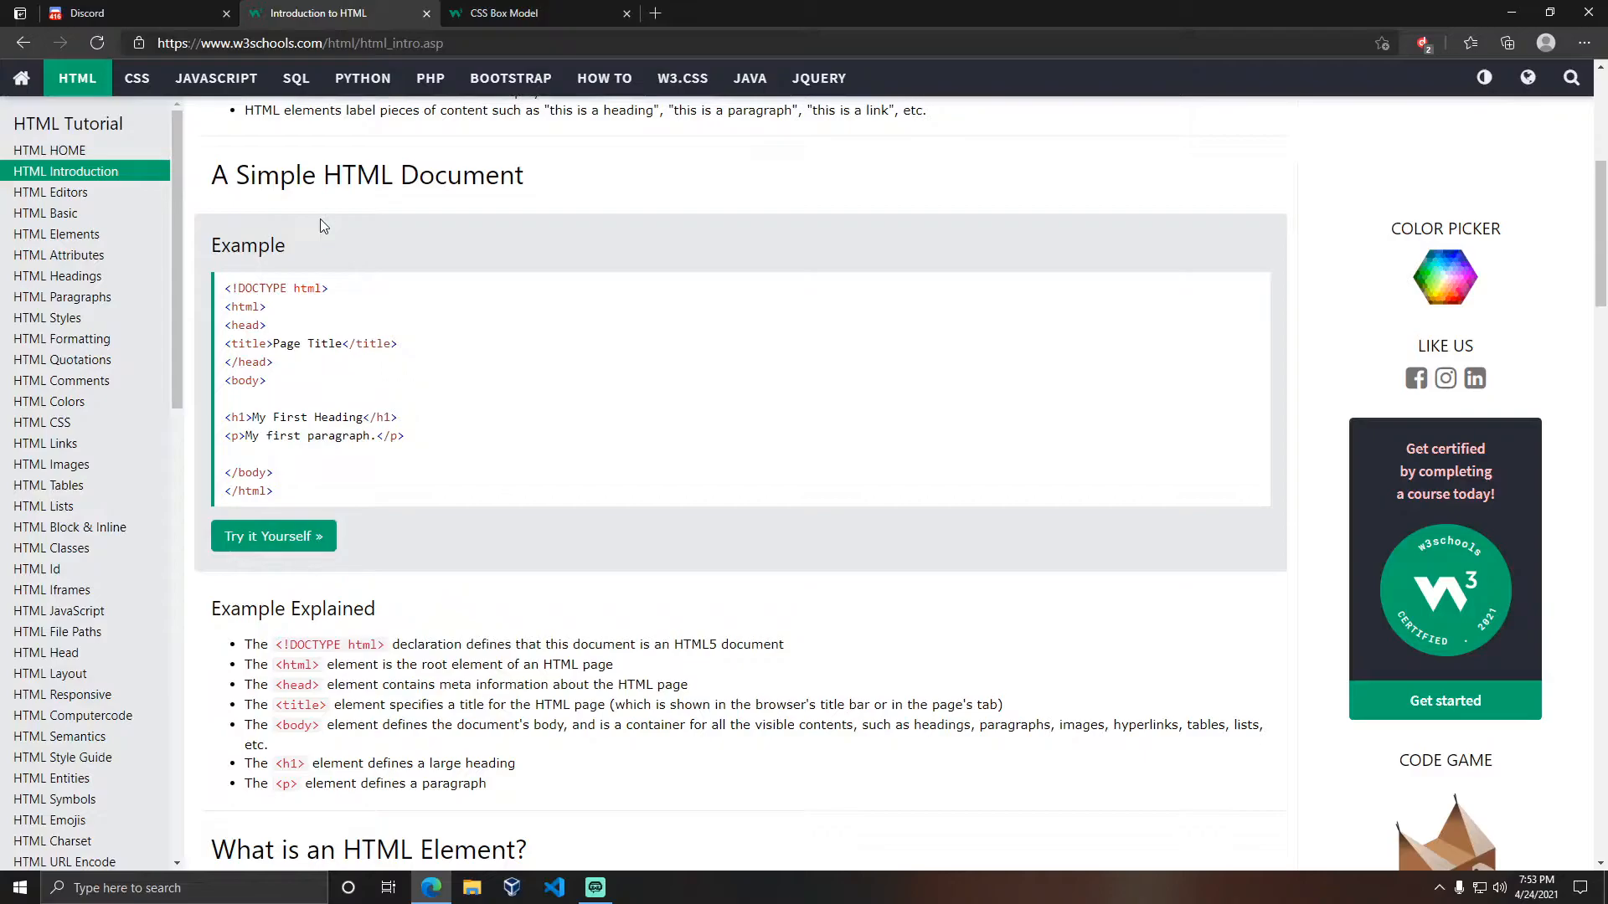
pyautogui.moveTo(360, 273)
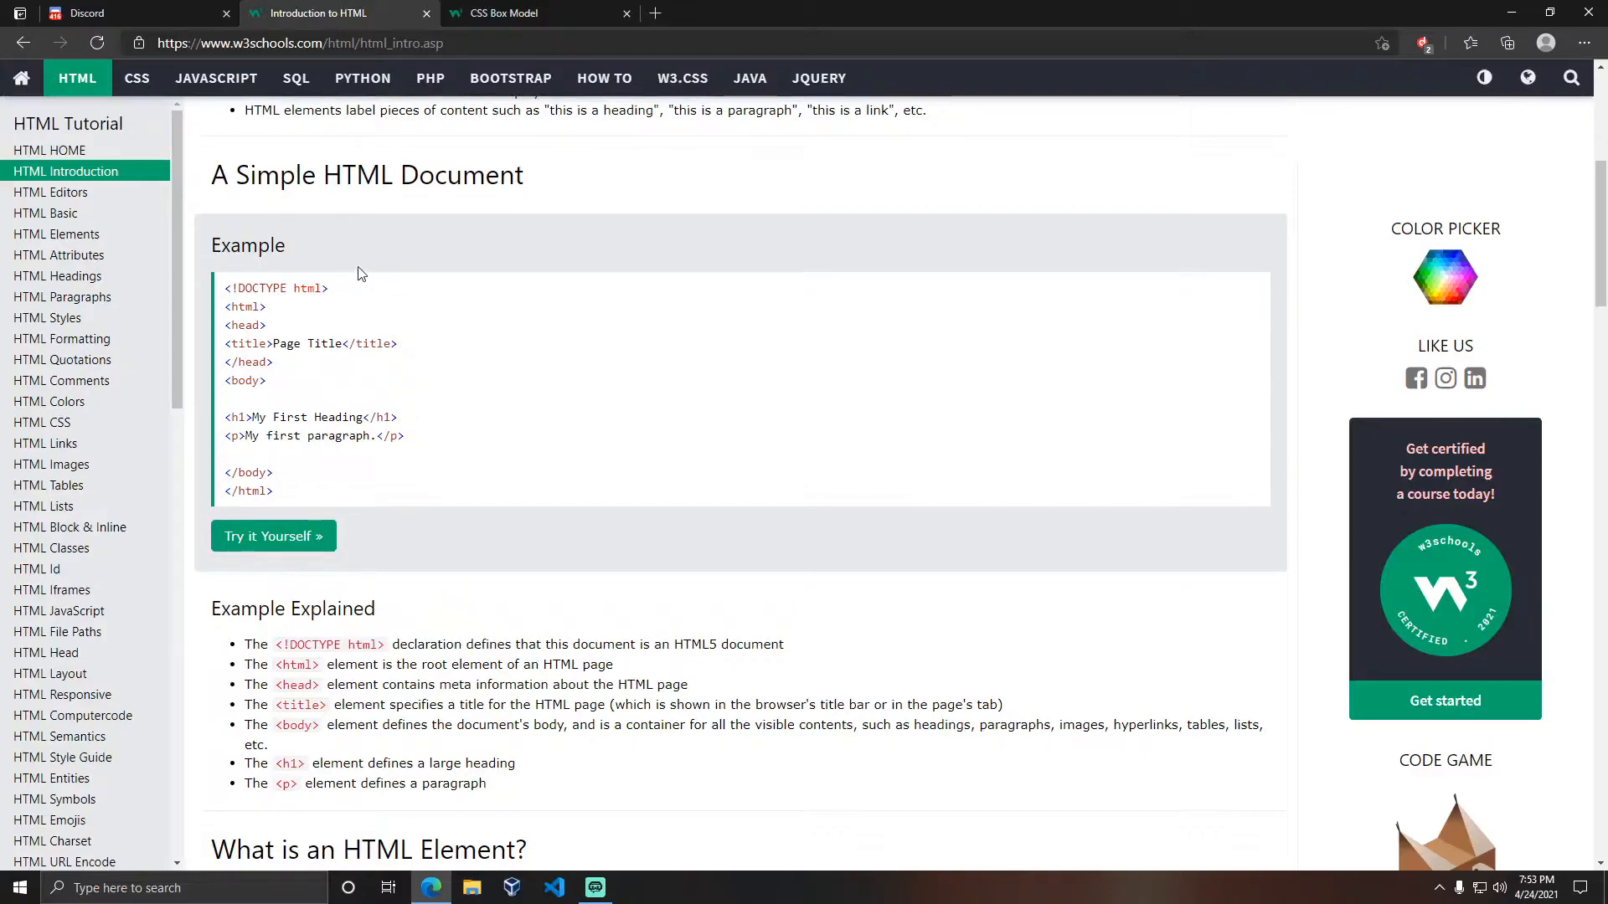
pyautogui.moveTo(294, 337)
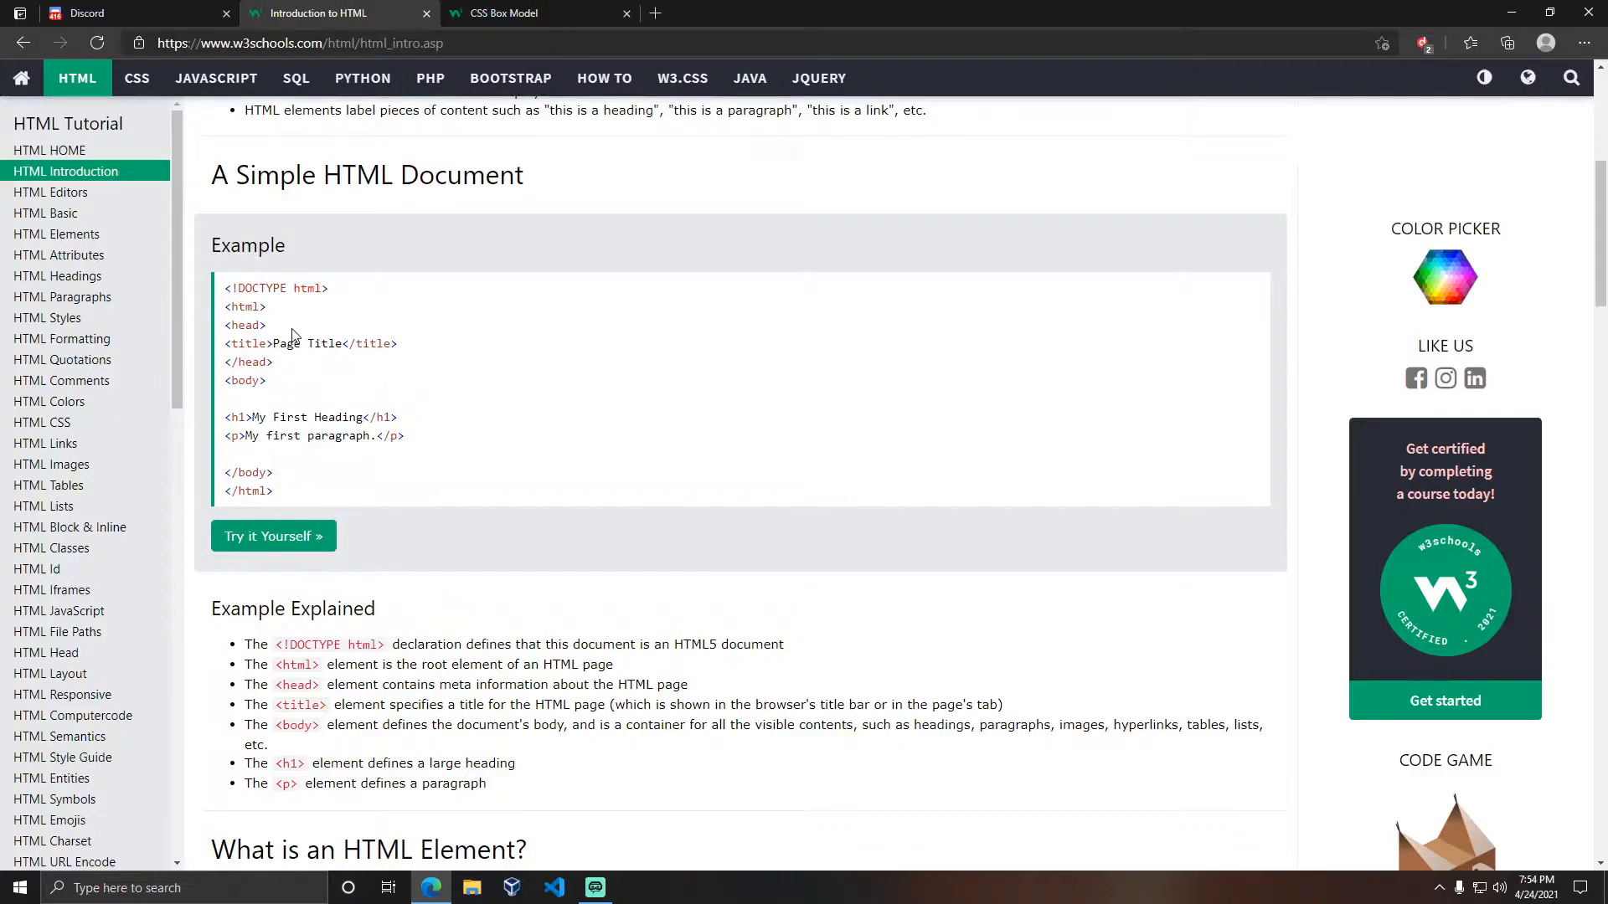
pyautogui.moveTo(236, 291)
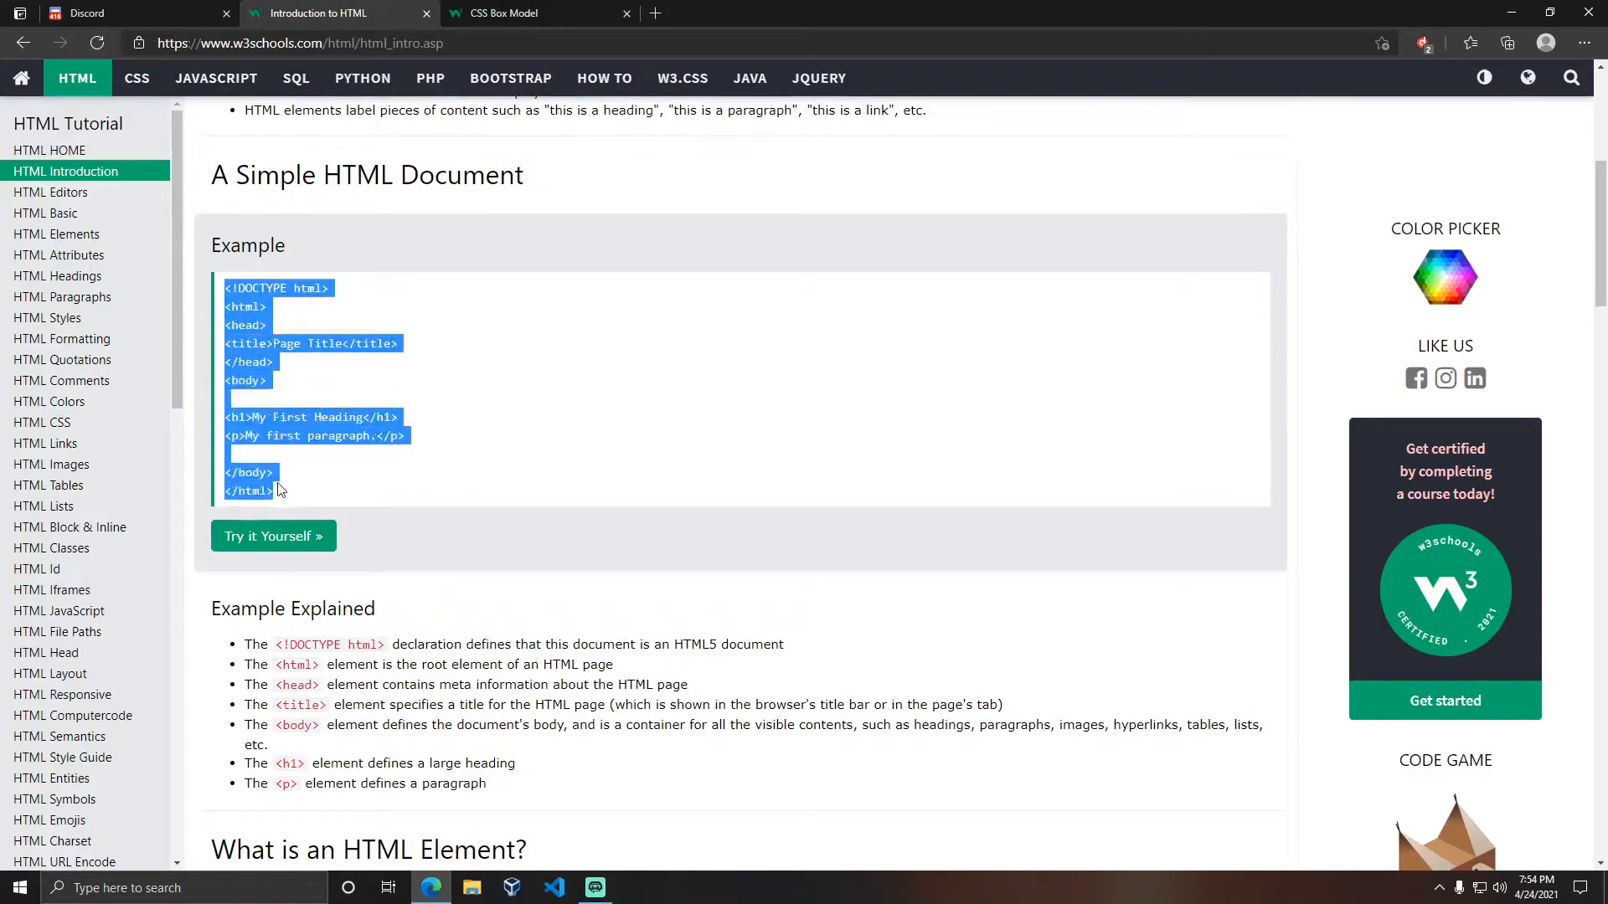
# Step: Leave the HTML example and show the CSS Box Model page with its margin, border, padding and content diagram
pyautogui.click(282, 380)
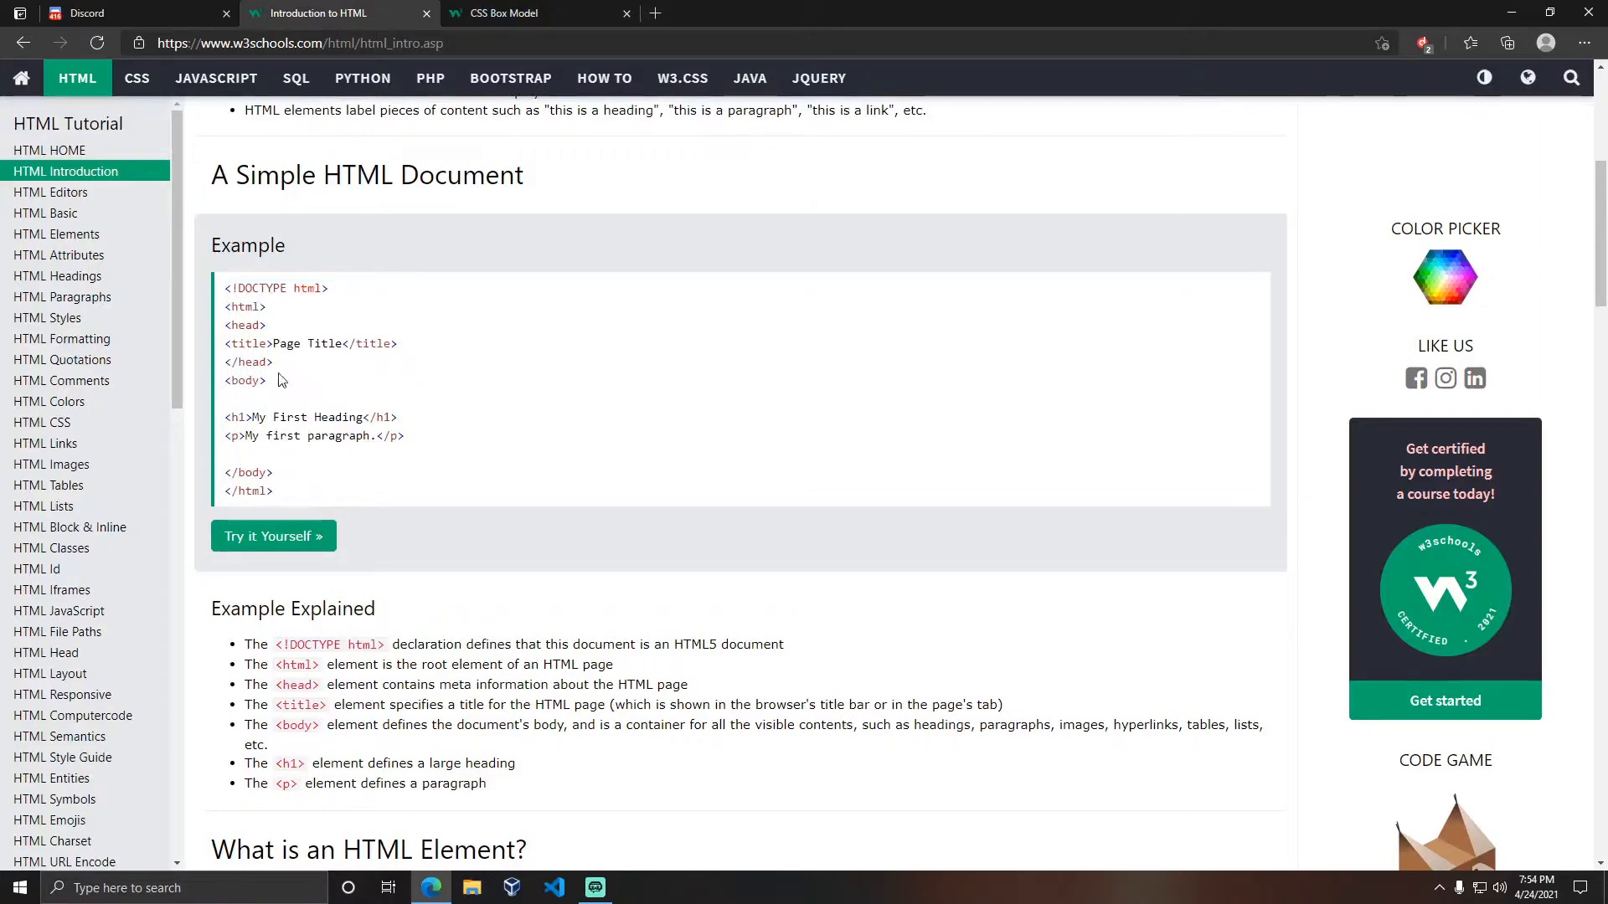
pyautogui.moveTo(273, 380)
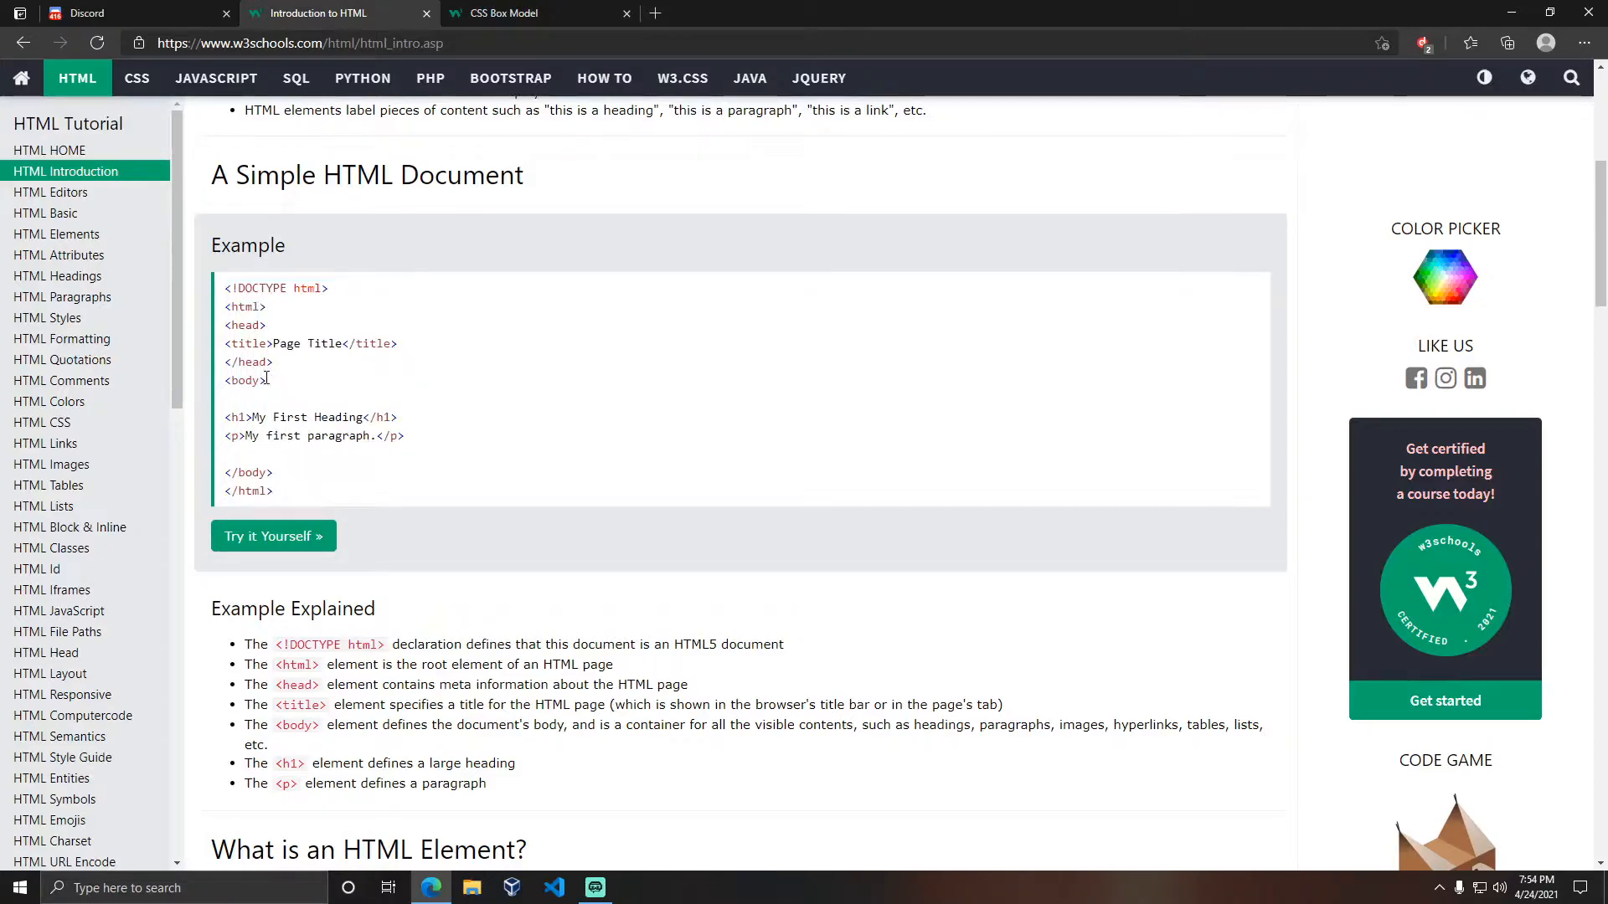
pyautogui.moveTo(251, 457)
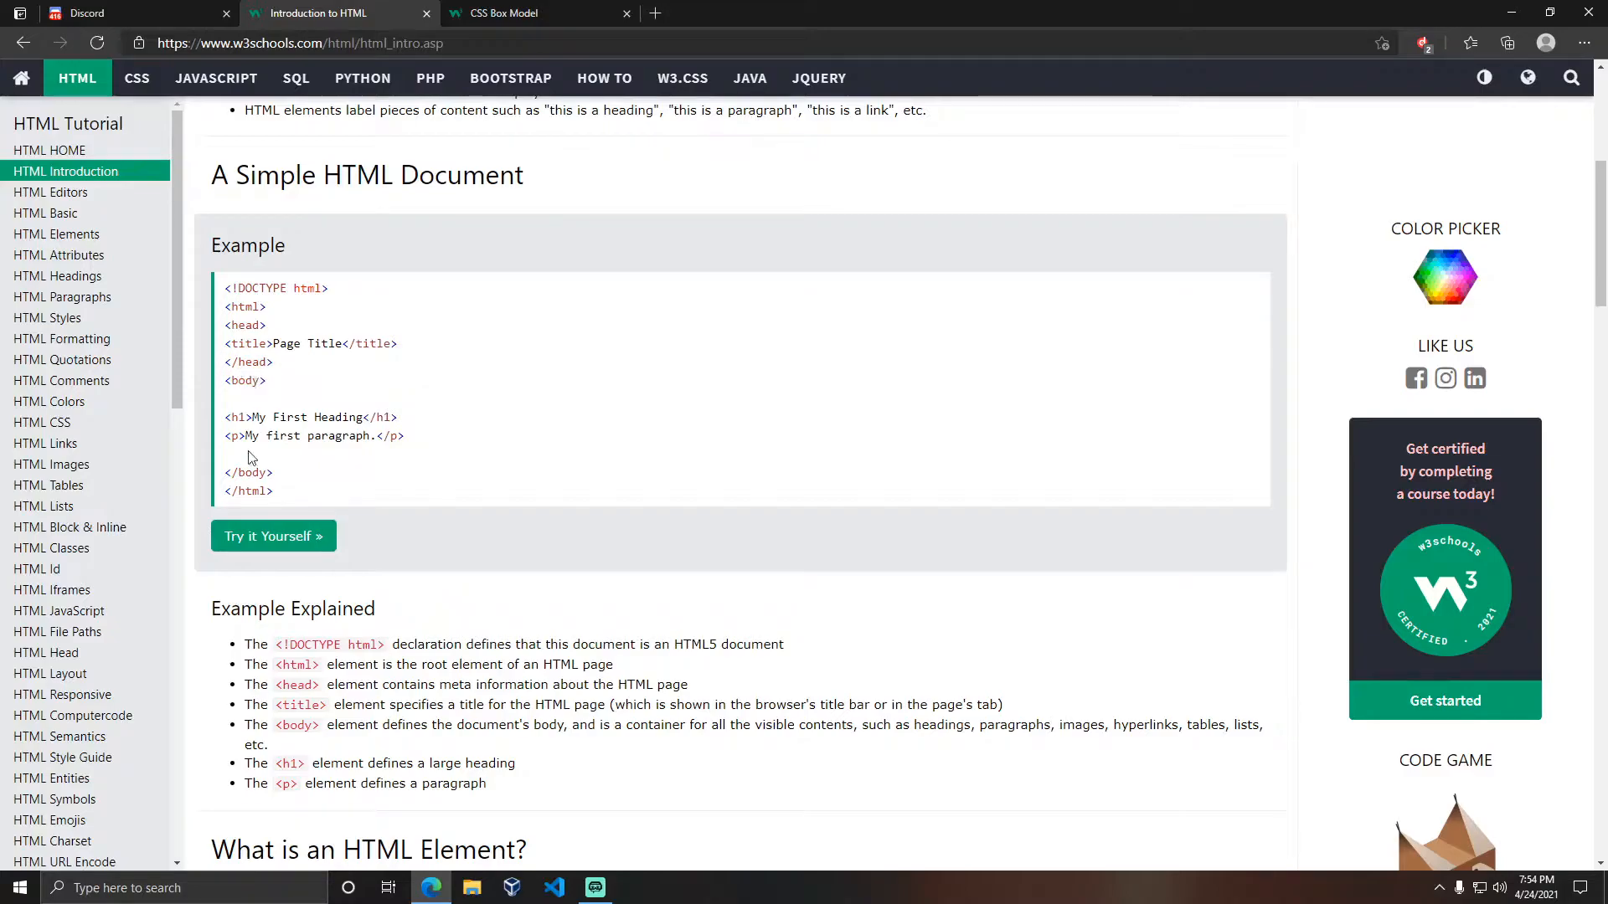
pyautogui.moveTo(246, 412)
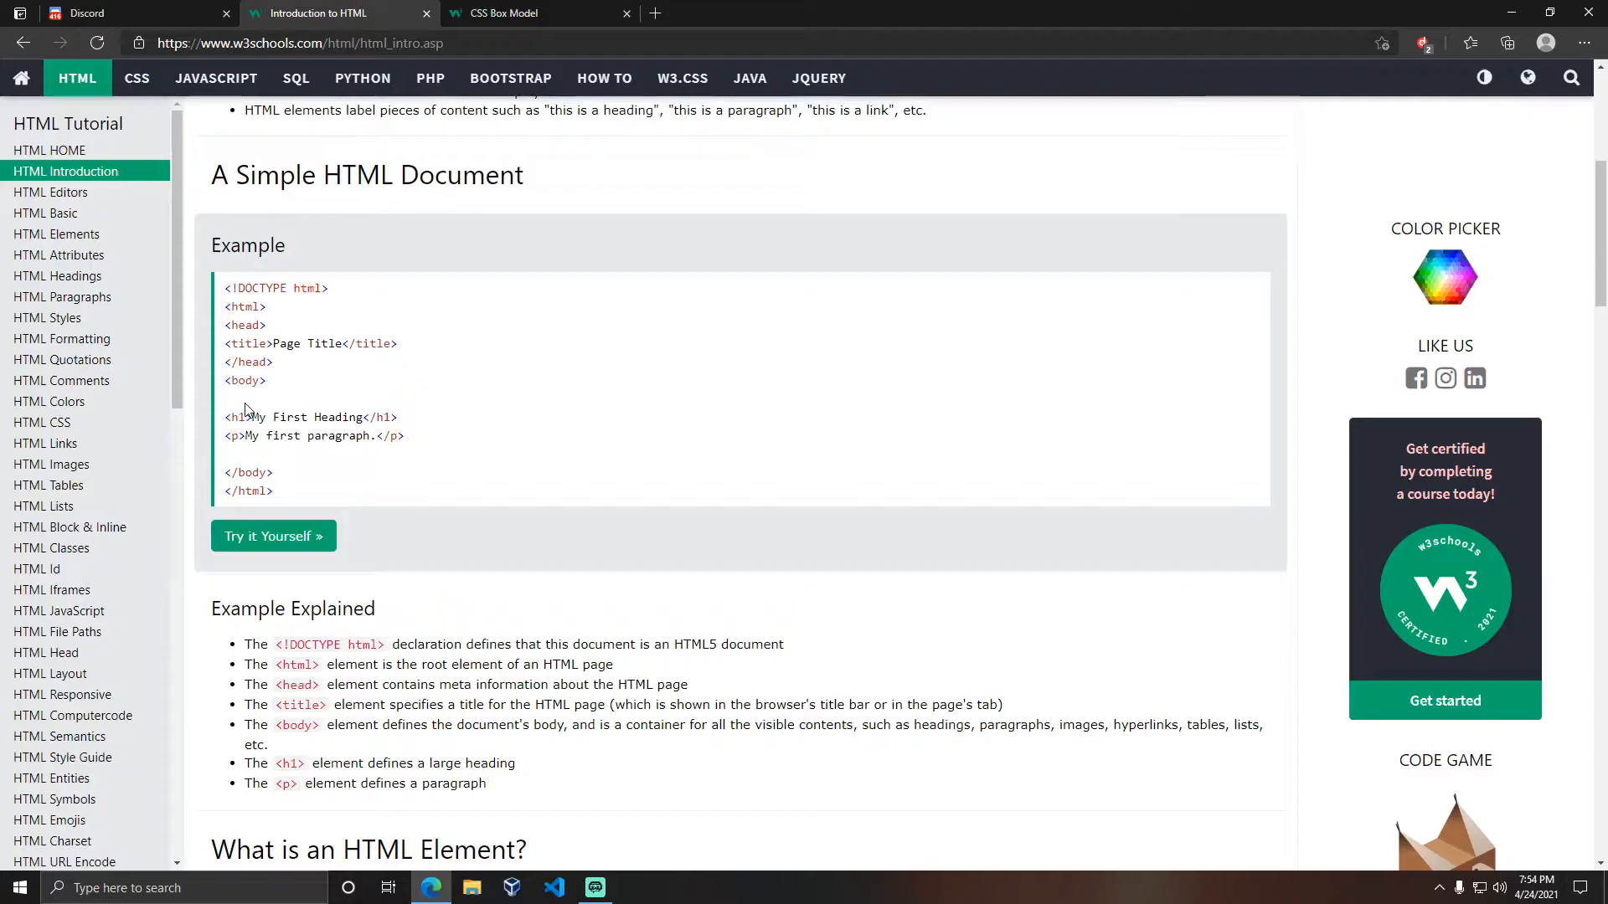
pyautogui.moveTo(226, 290)
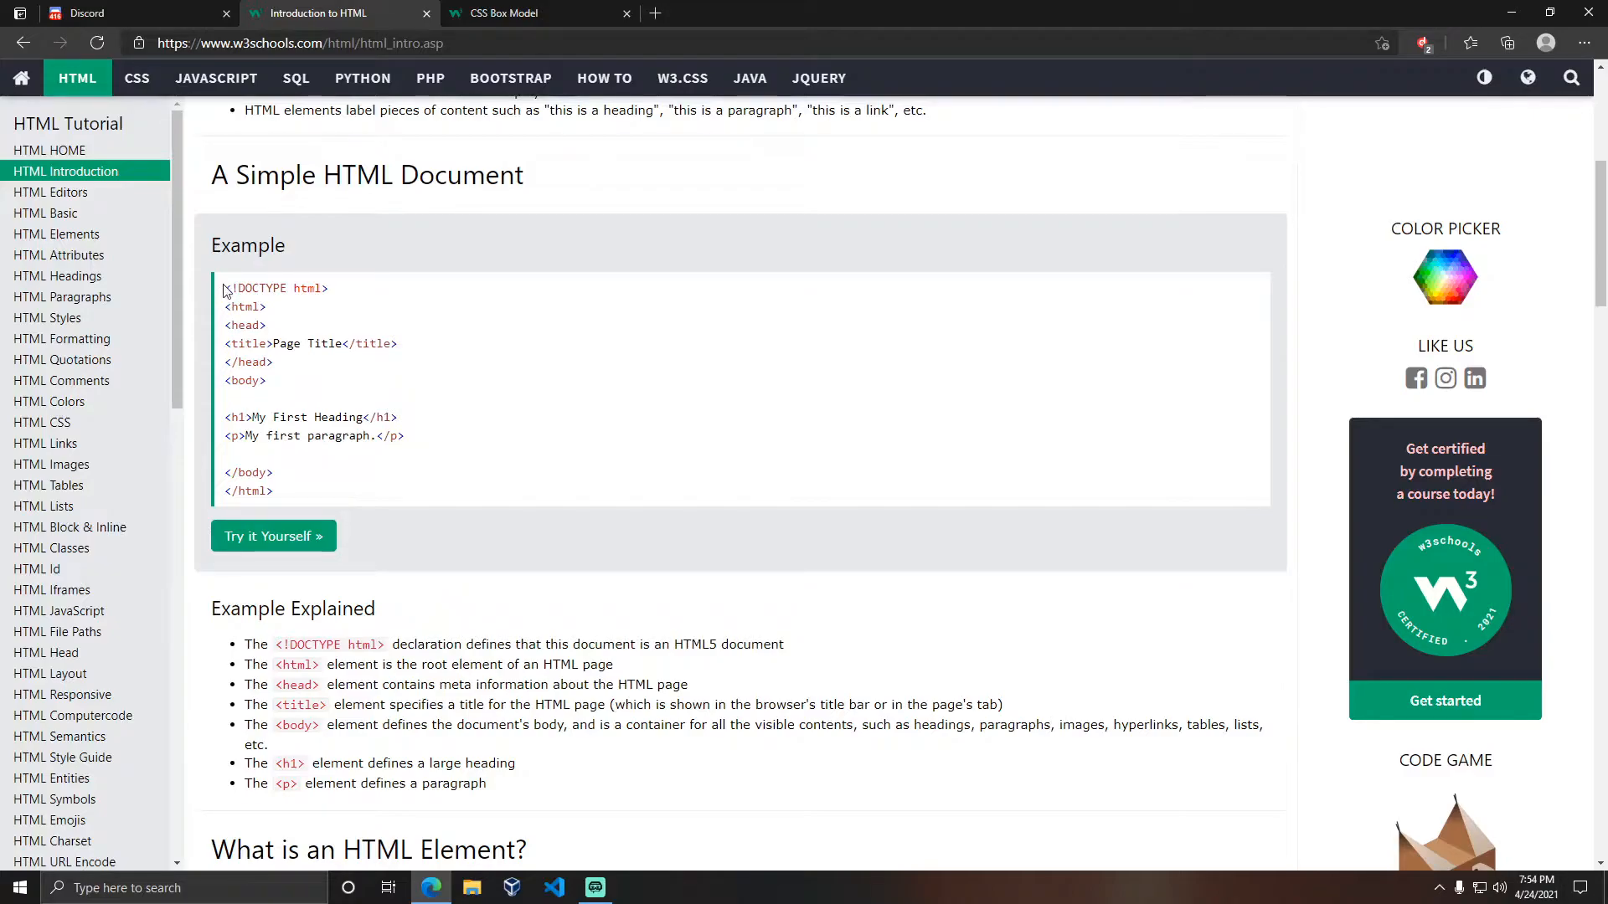
pyautogui.moveTo(285, 497)
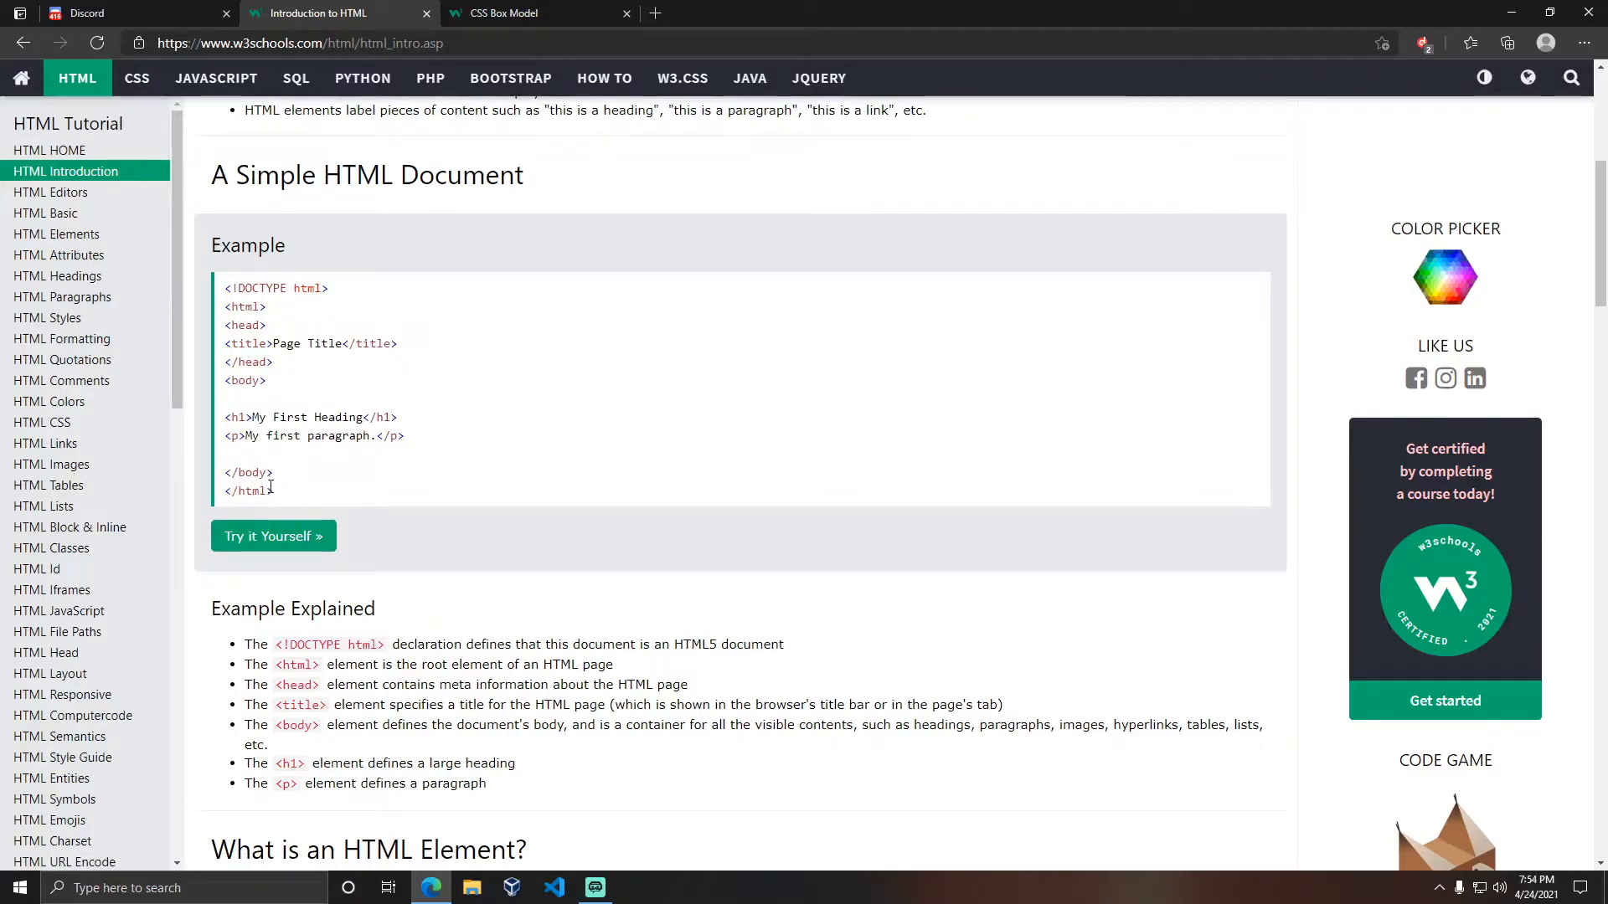
pyautogui.moveTo(367, 284)
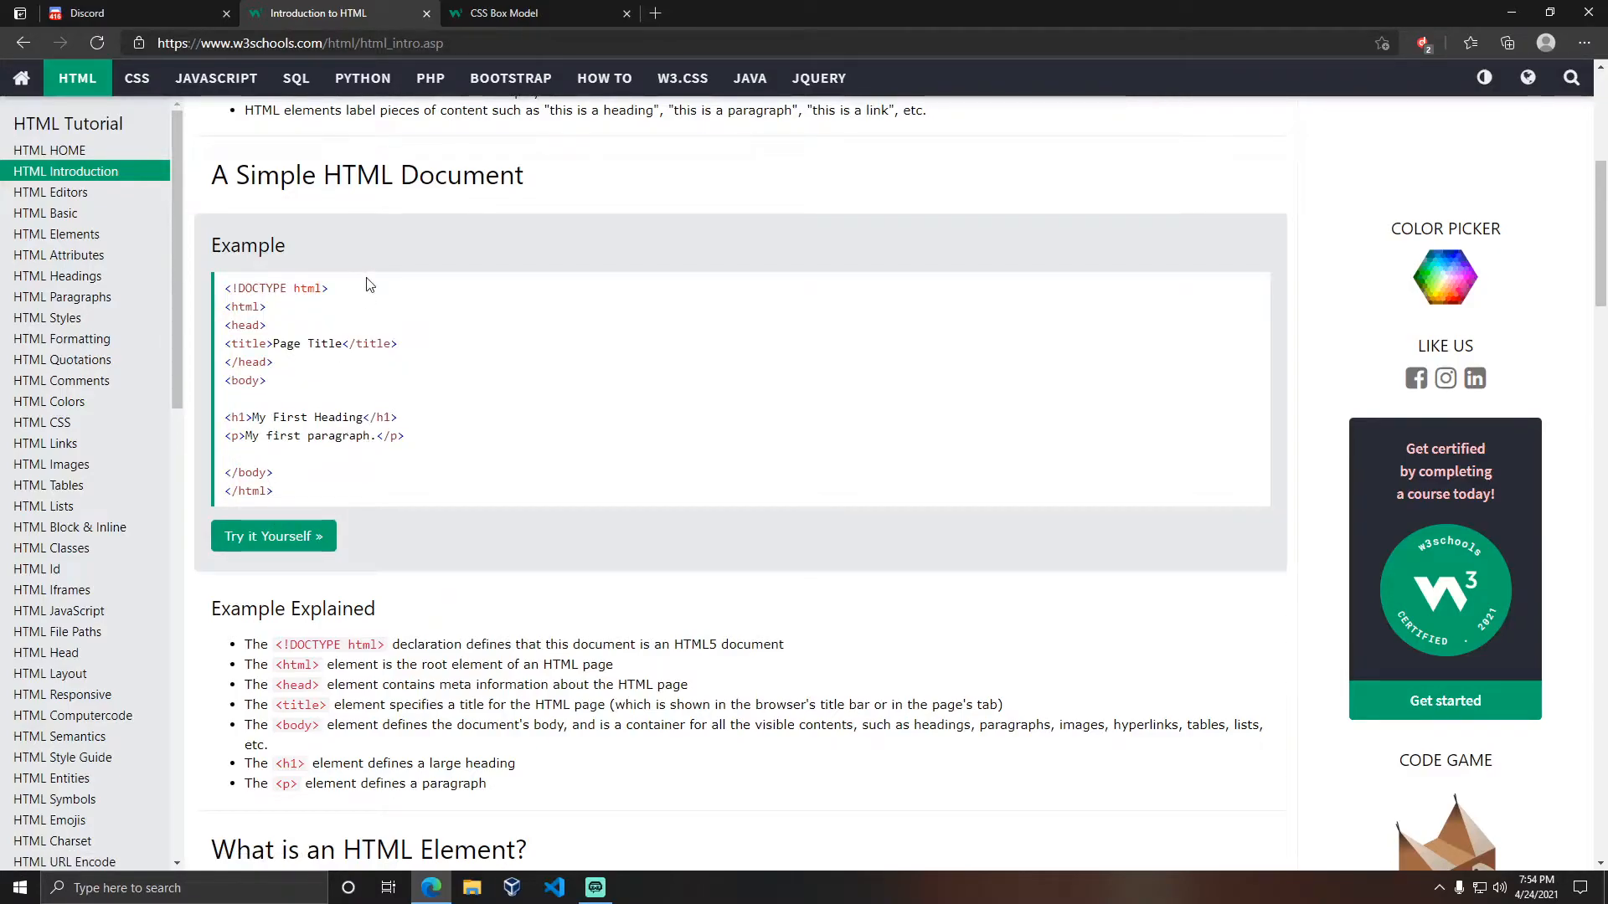
pyautogui.moveTo(794, 102)
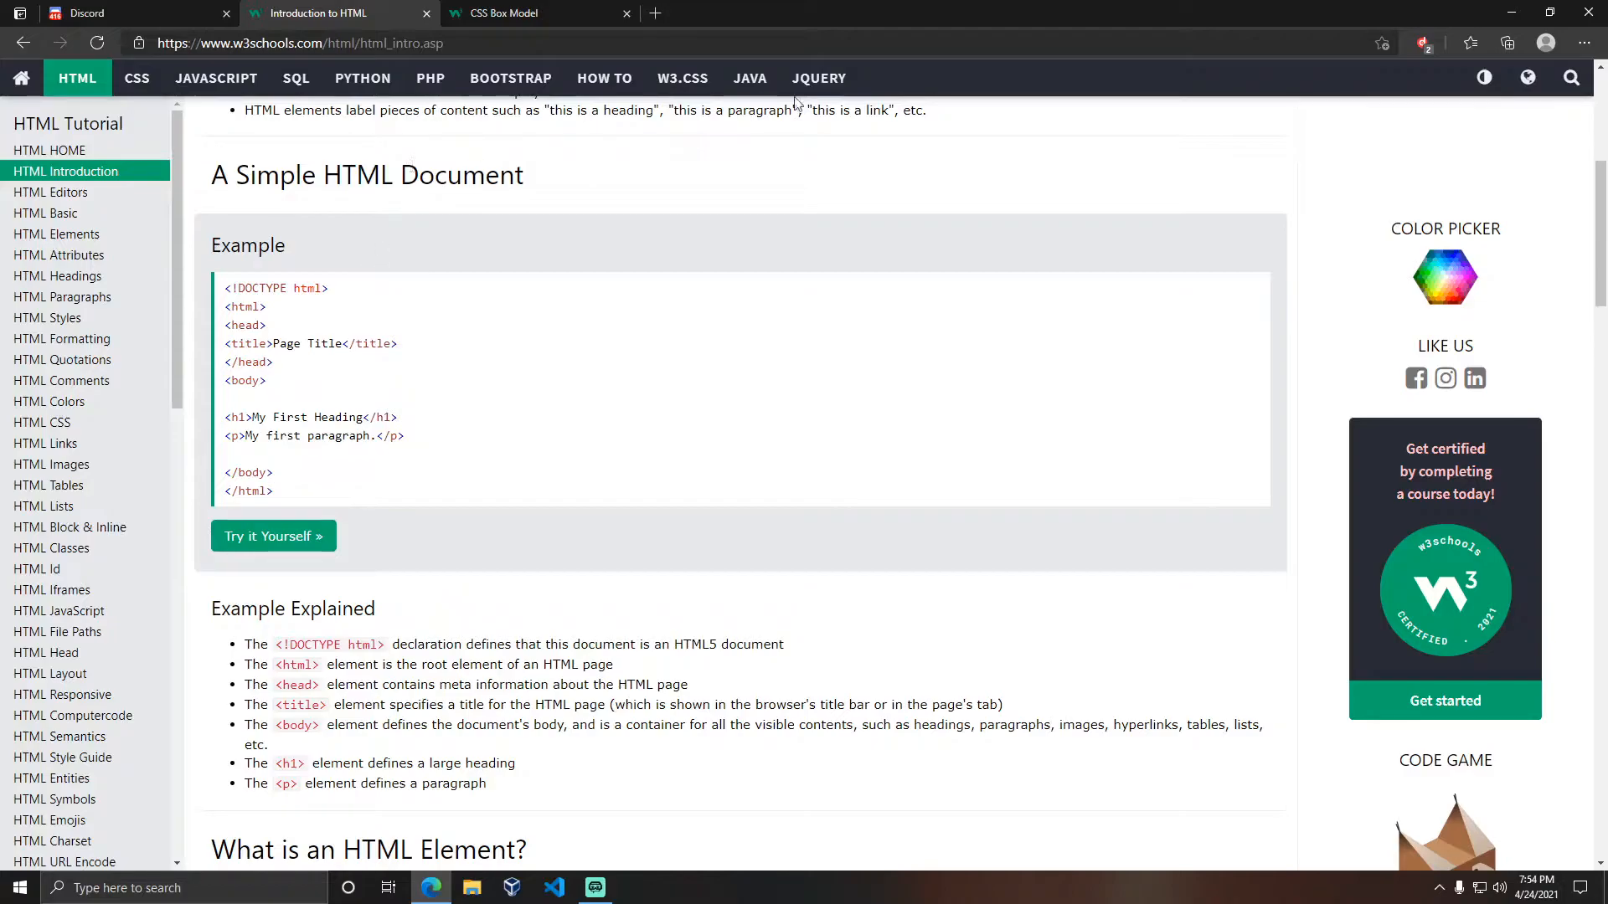
pyautogui.click(538, 13)
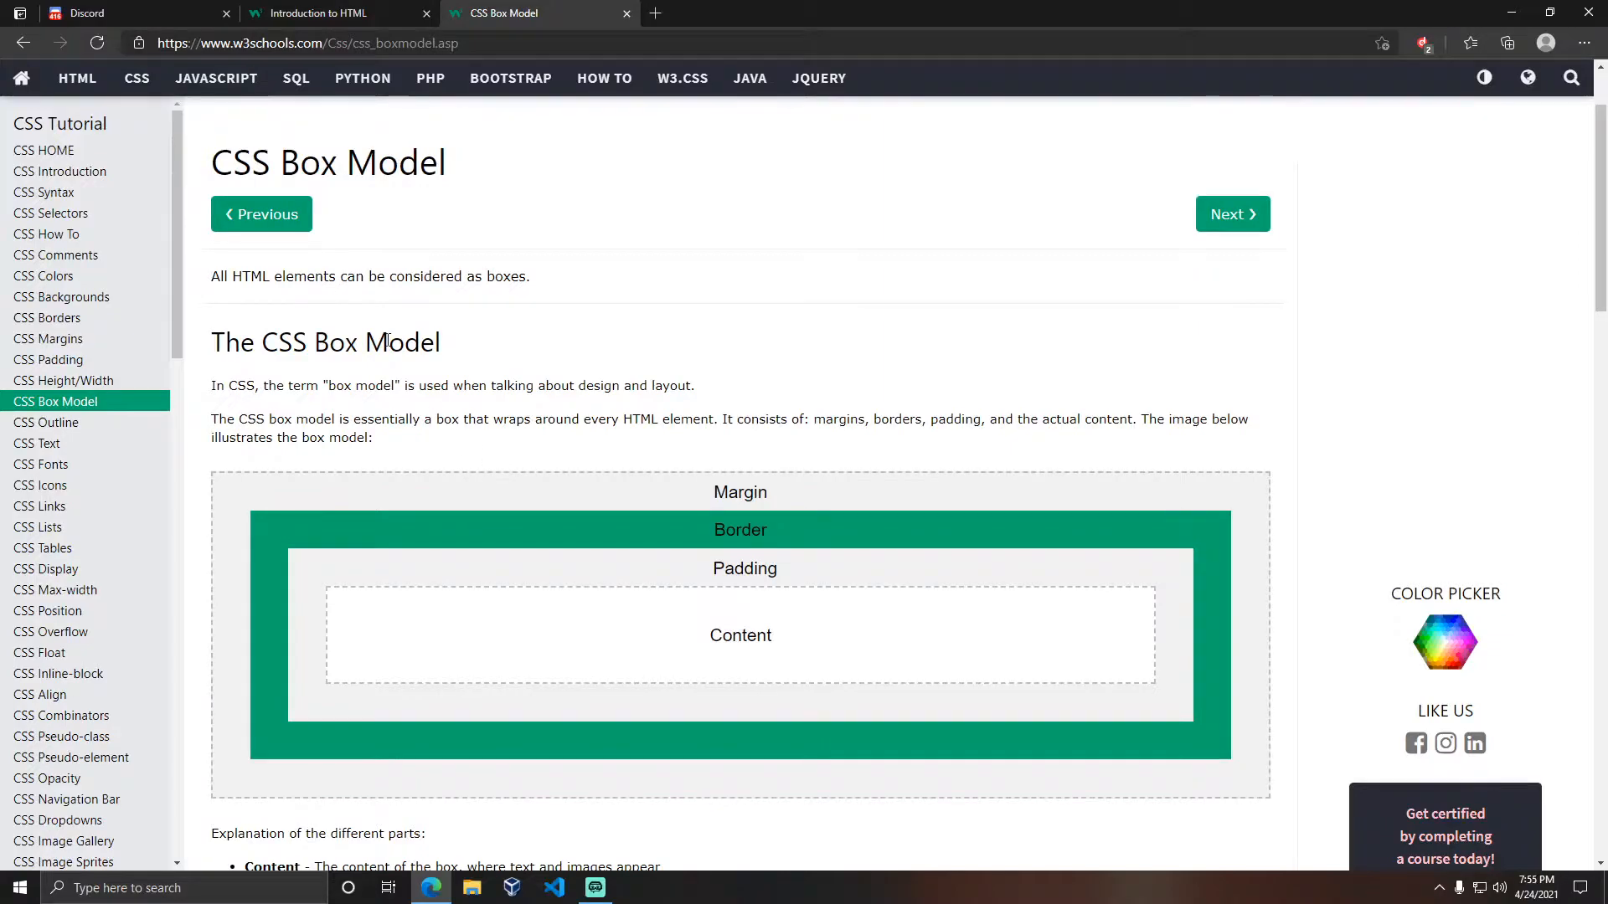
pyautogui.click(339, 12)
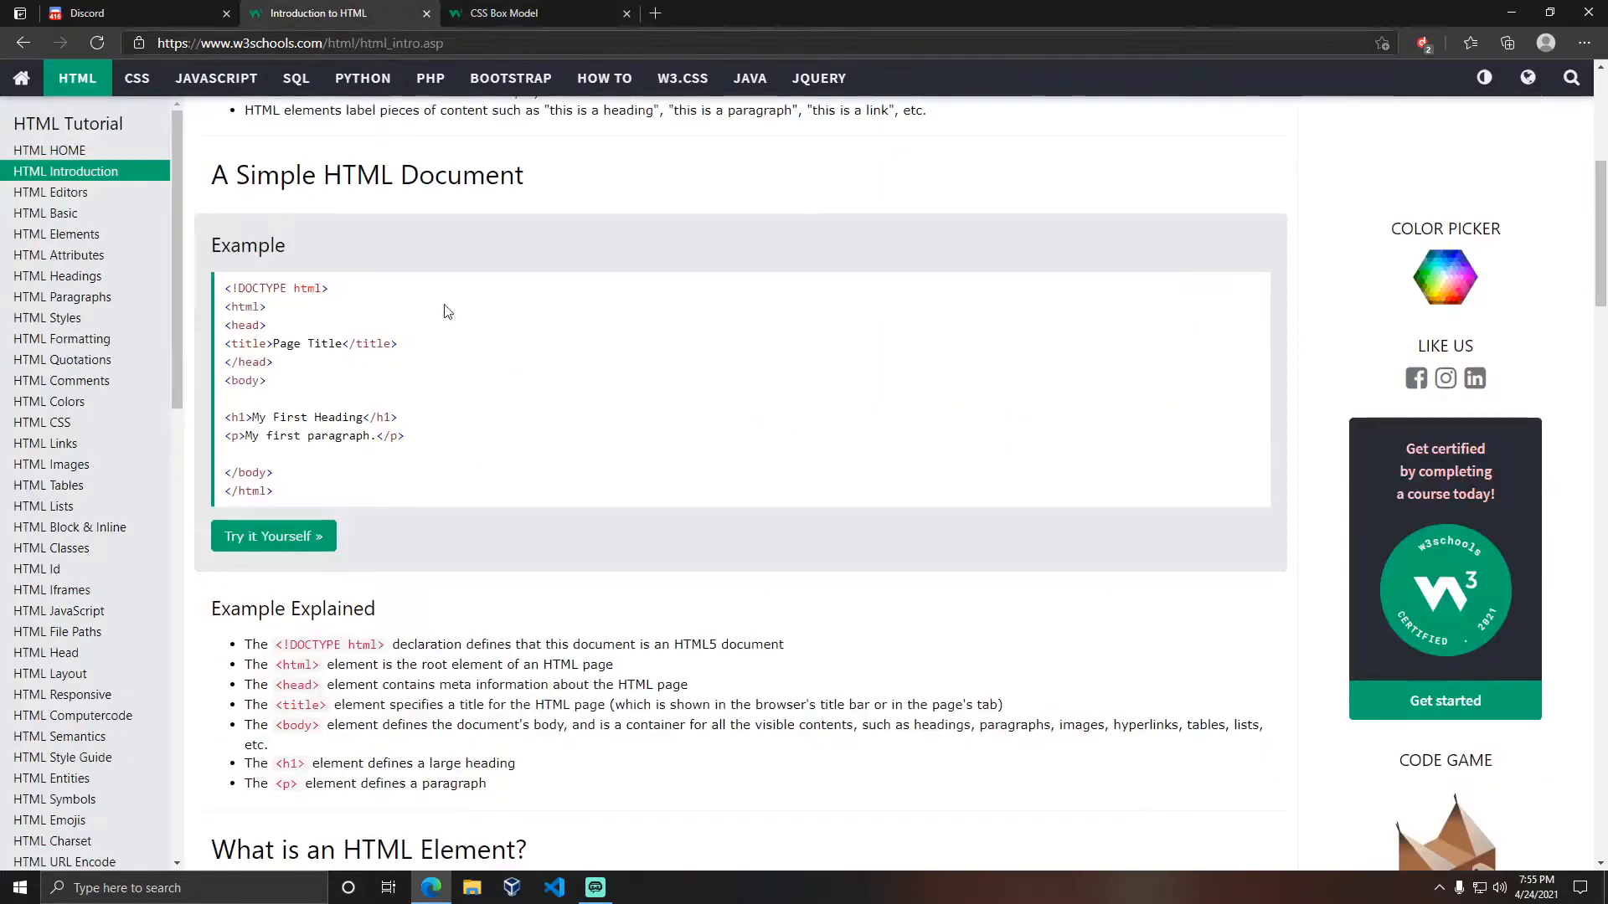
pyautogui.moveTo(429, 412)
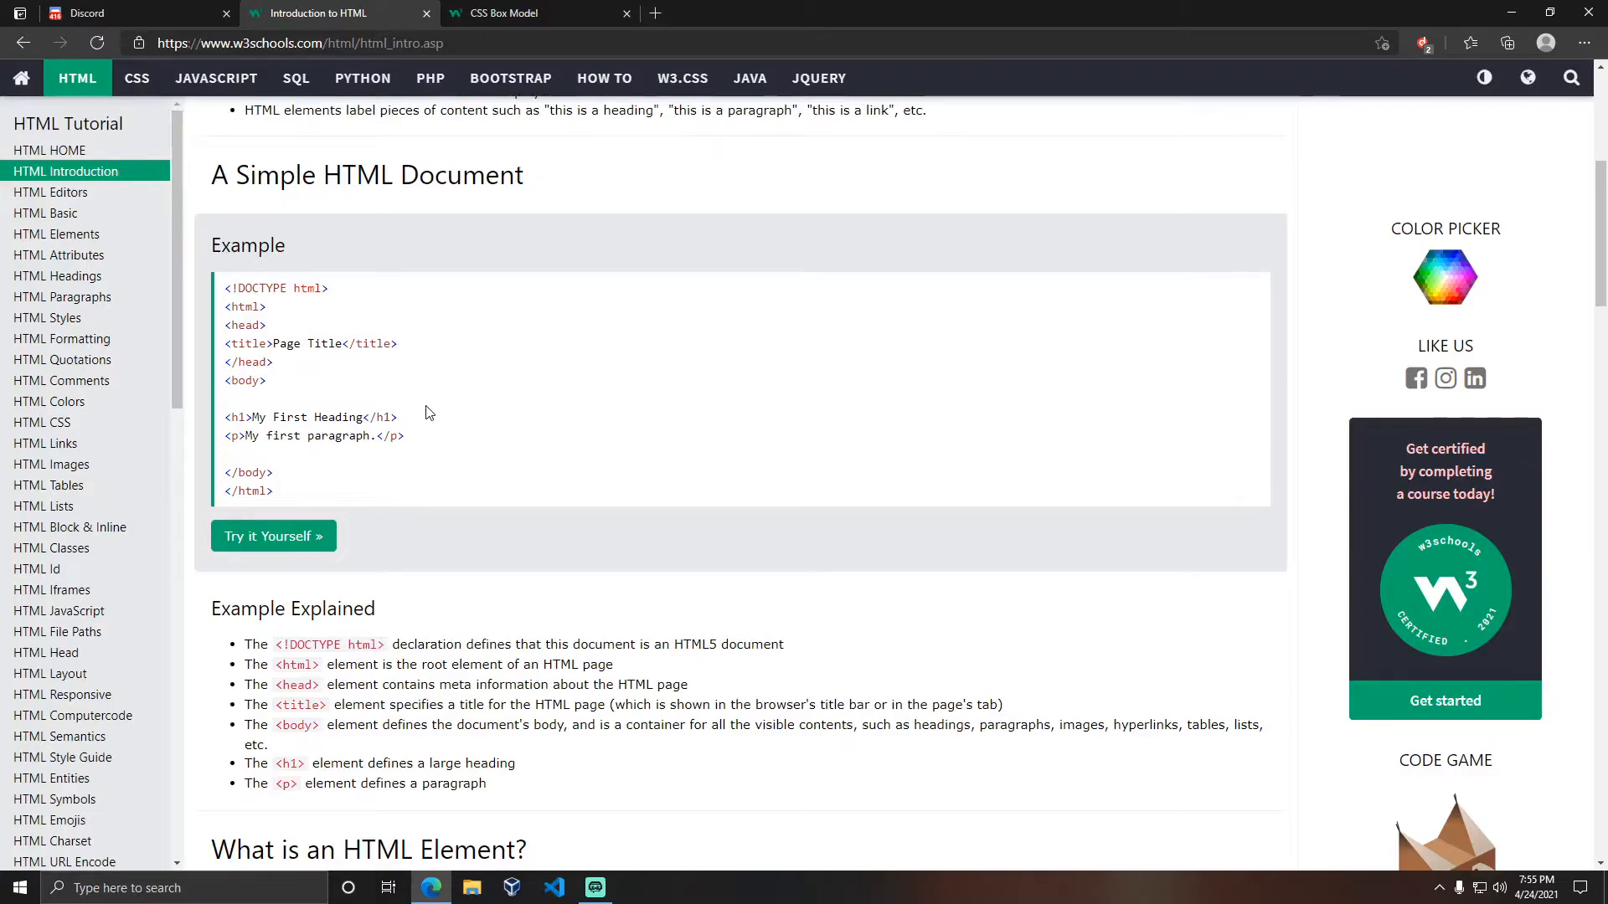
pyautogui.moveTo(524, 24)
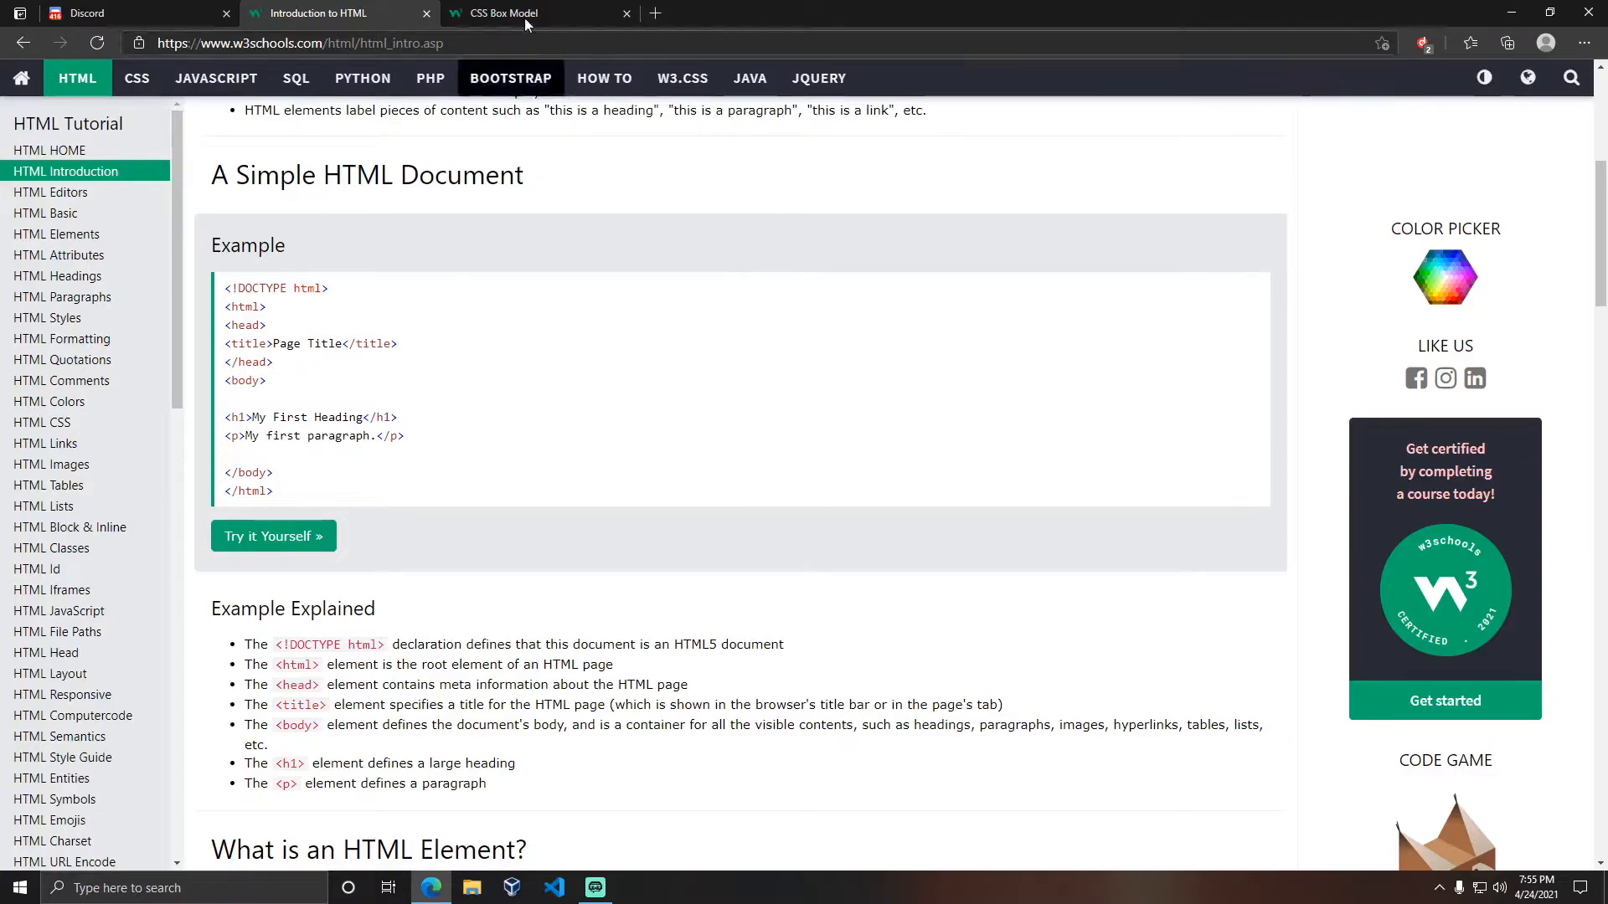
pyautogui.click(508, 11)
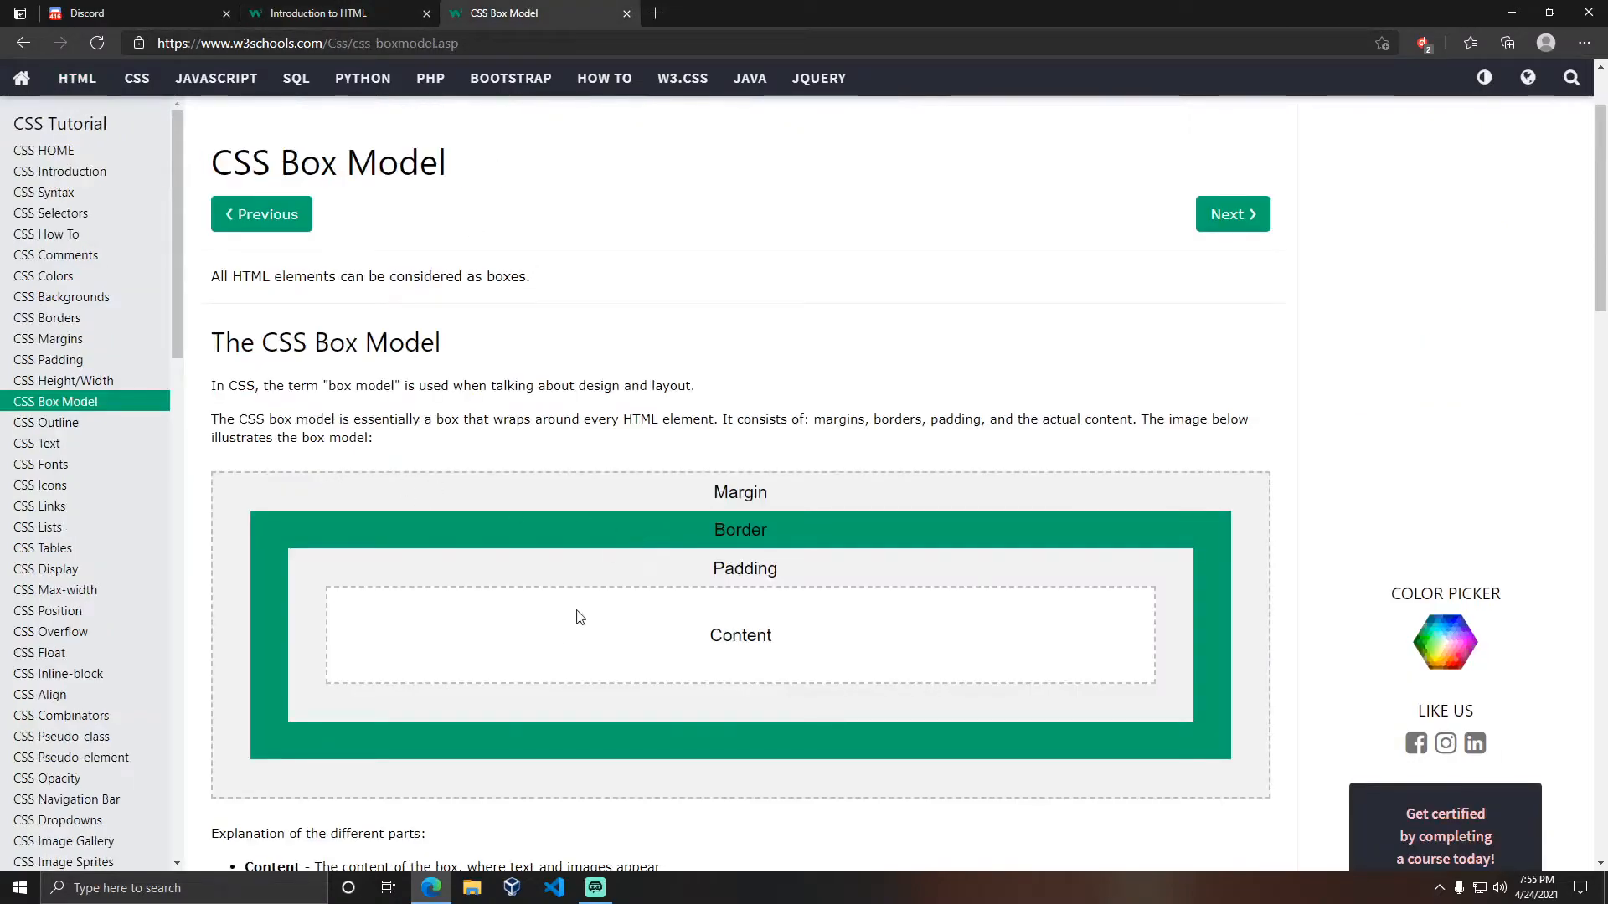
pyautogui.moveTo(300, 570)
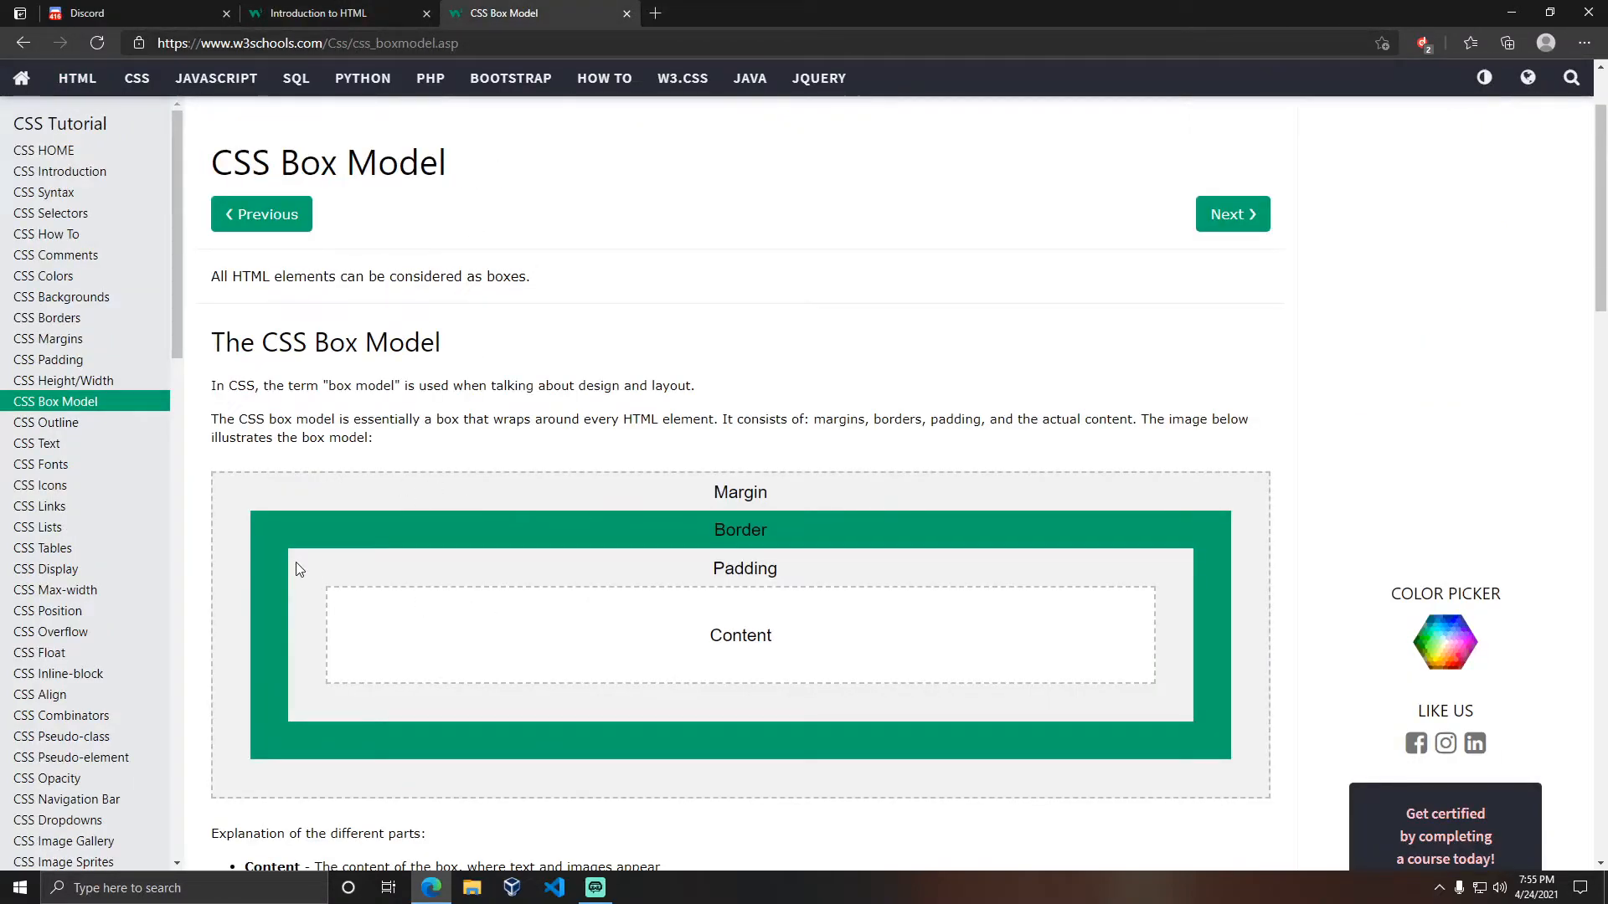
pyautogui.doubleClick(328, 341)
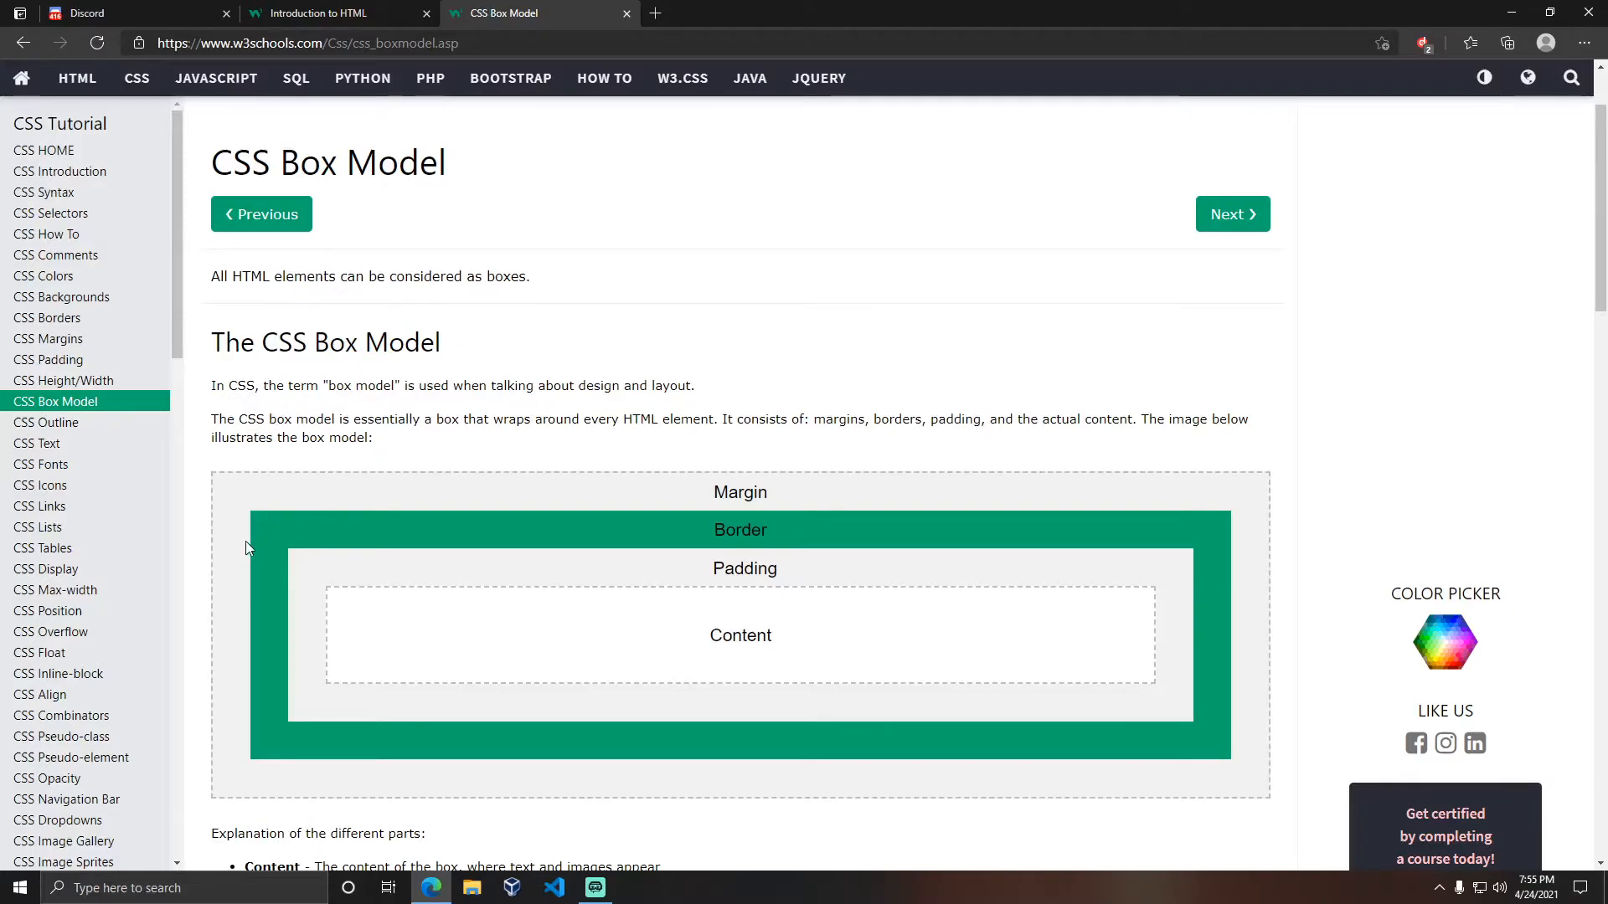
pyautogui.moveTo(477, 572)
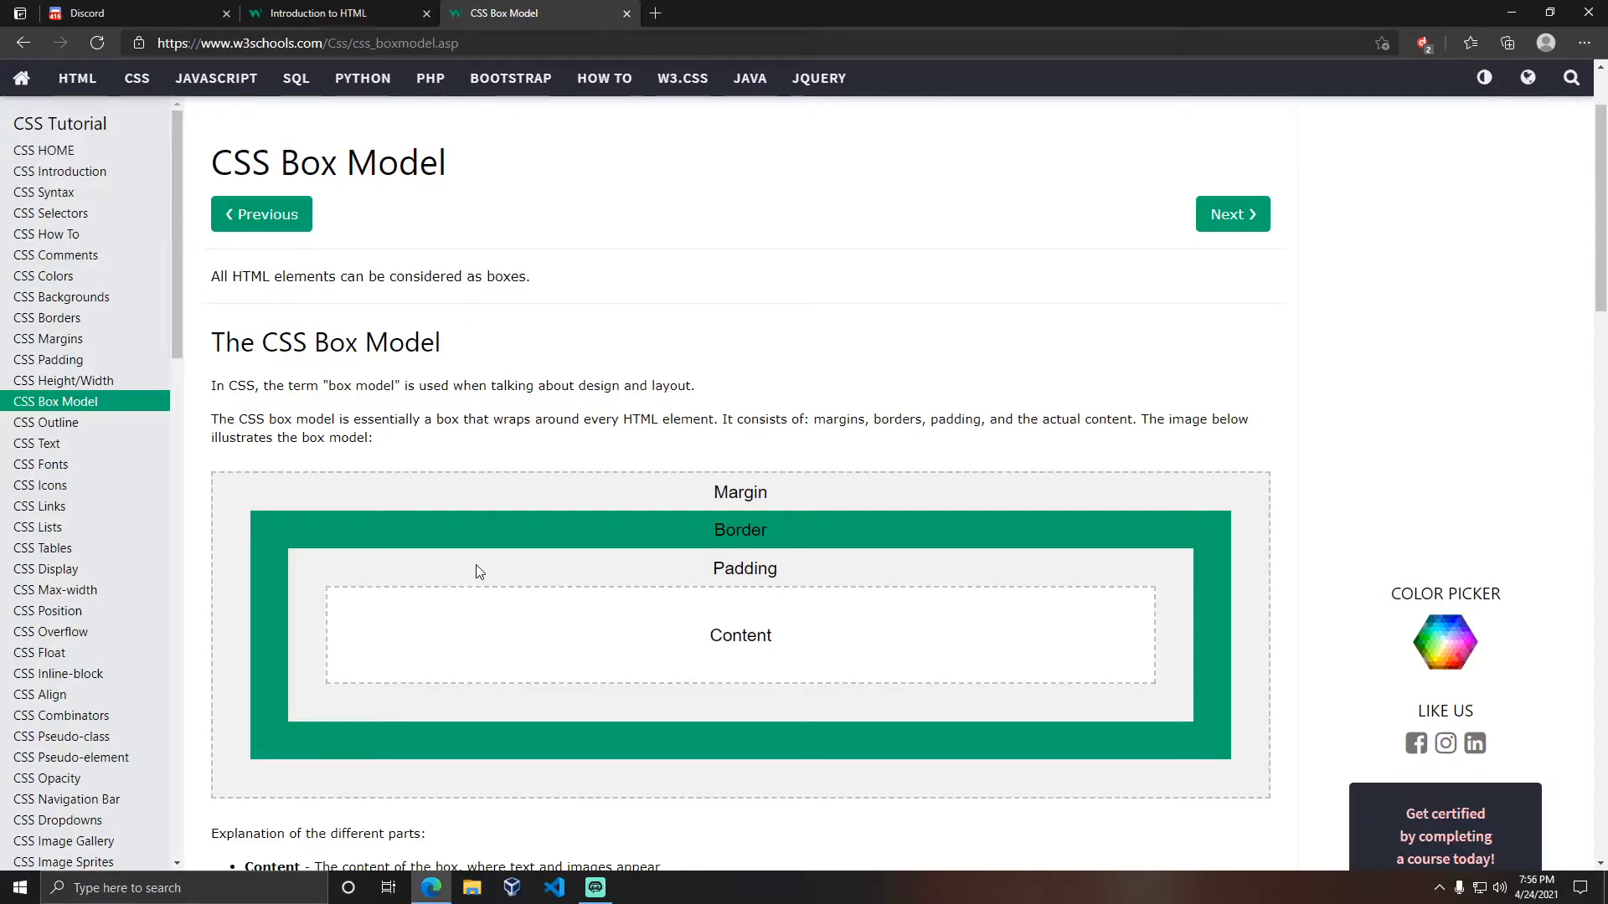
pyautogui.moveTo(322, 608)
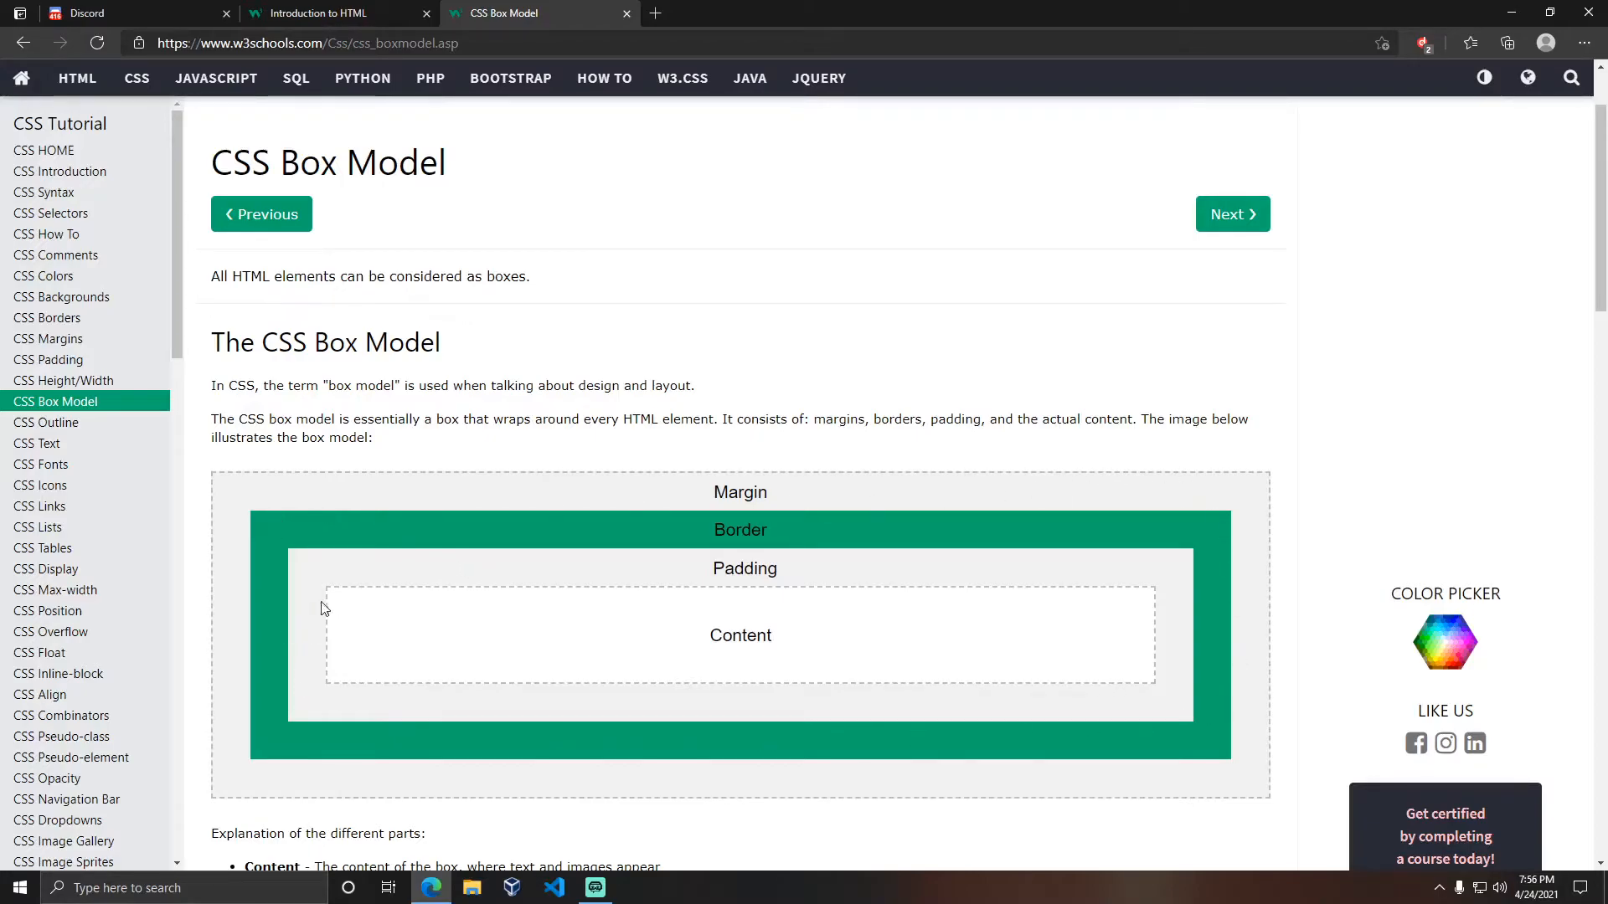
pyautogui.moveTo(692, 678)
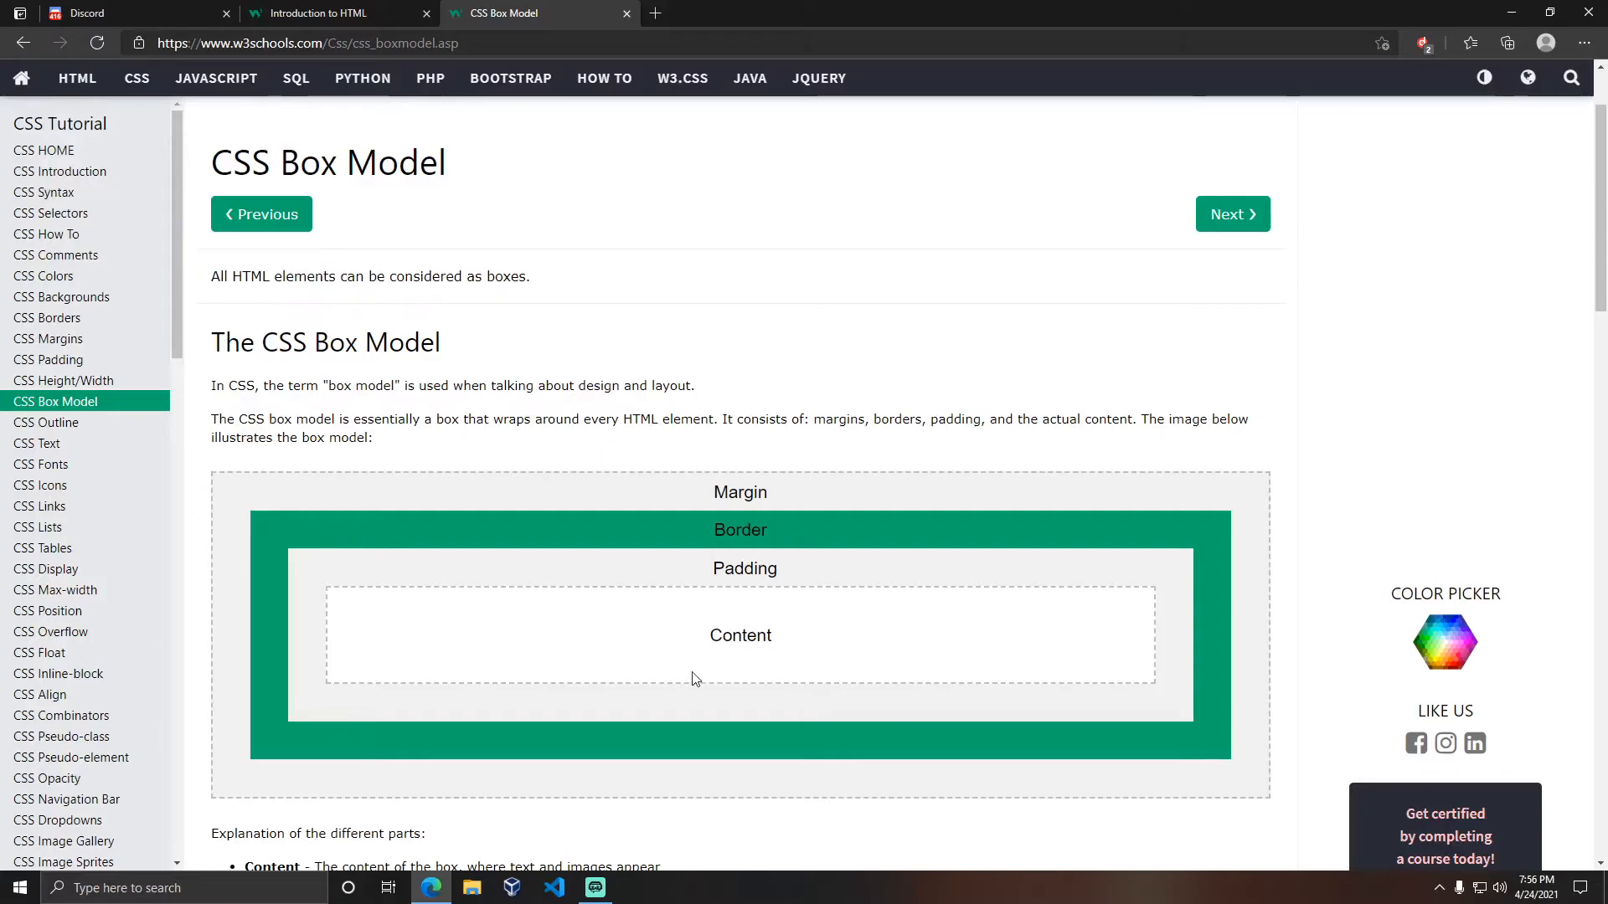
pyautogui.moveTo(771, 618)
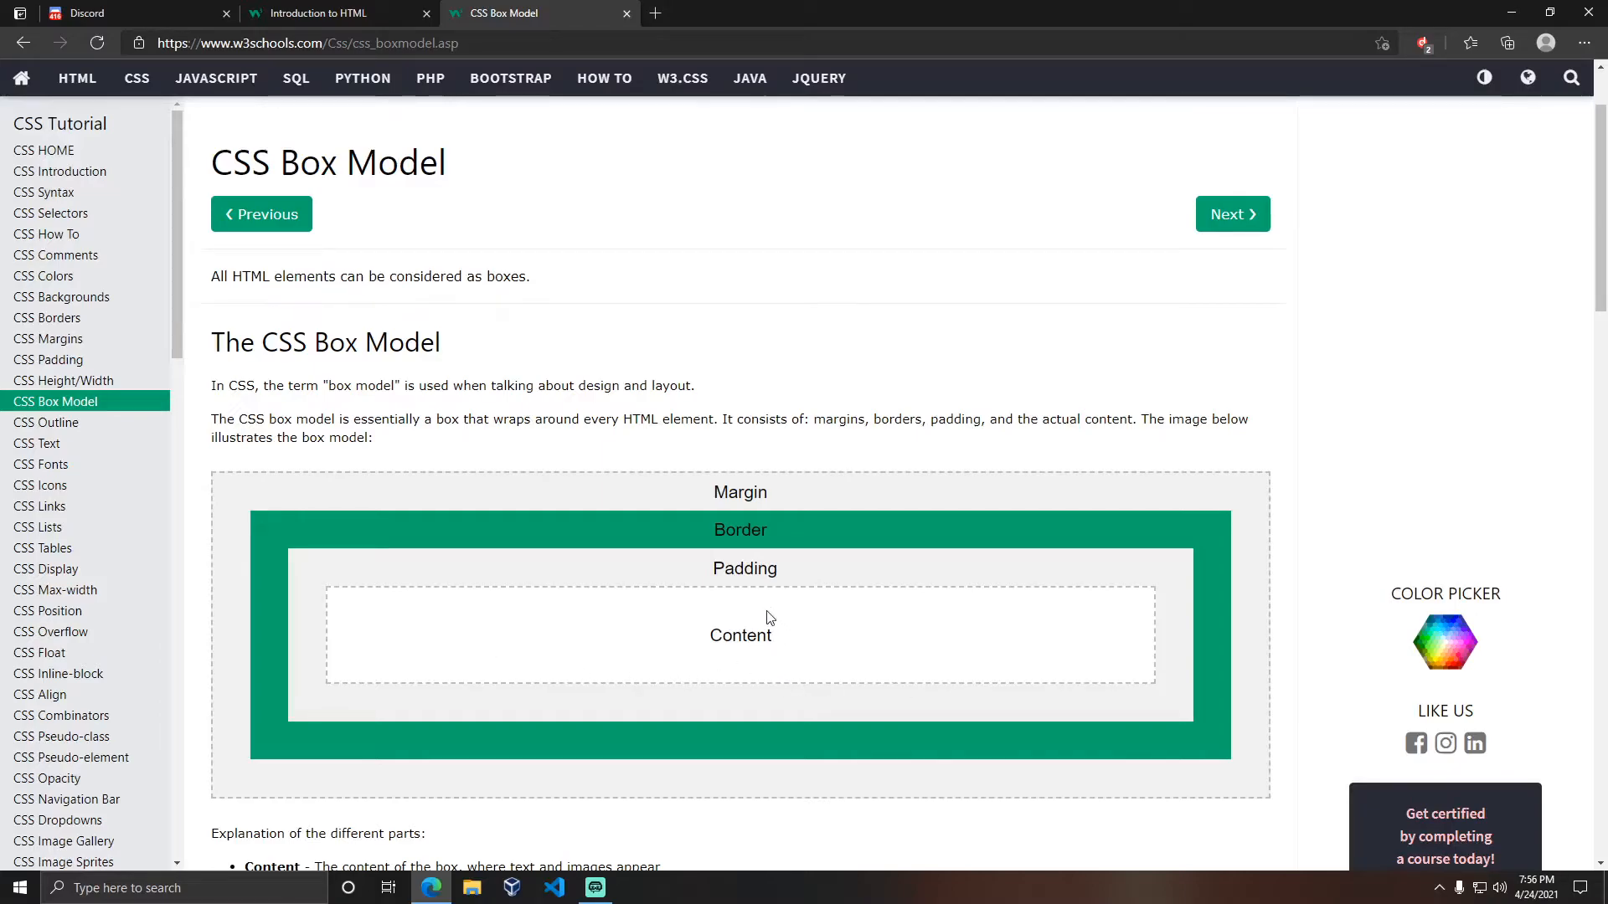
pyautogui.moveTo(764, 623)
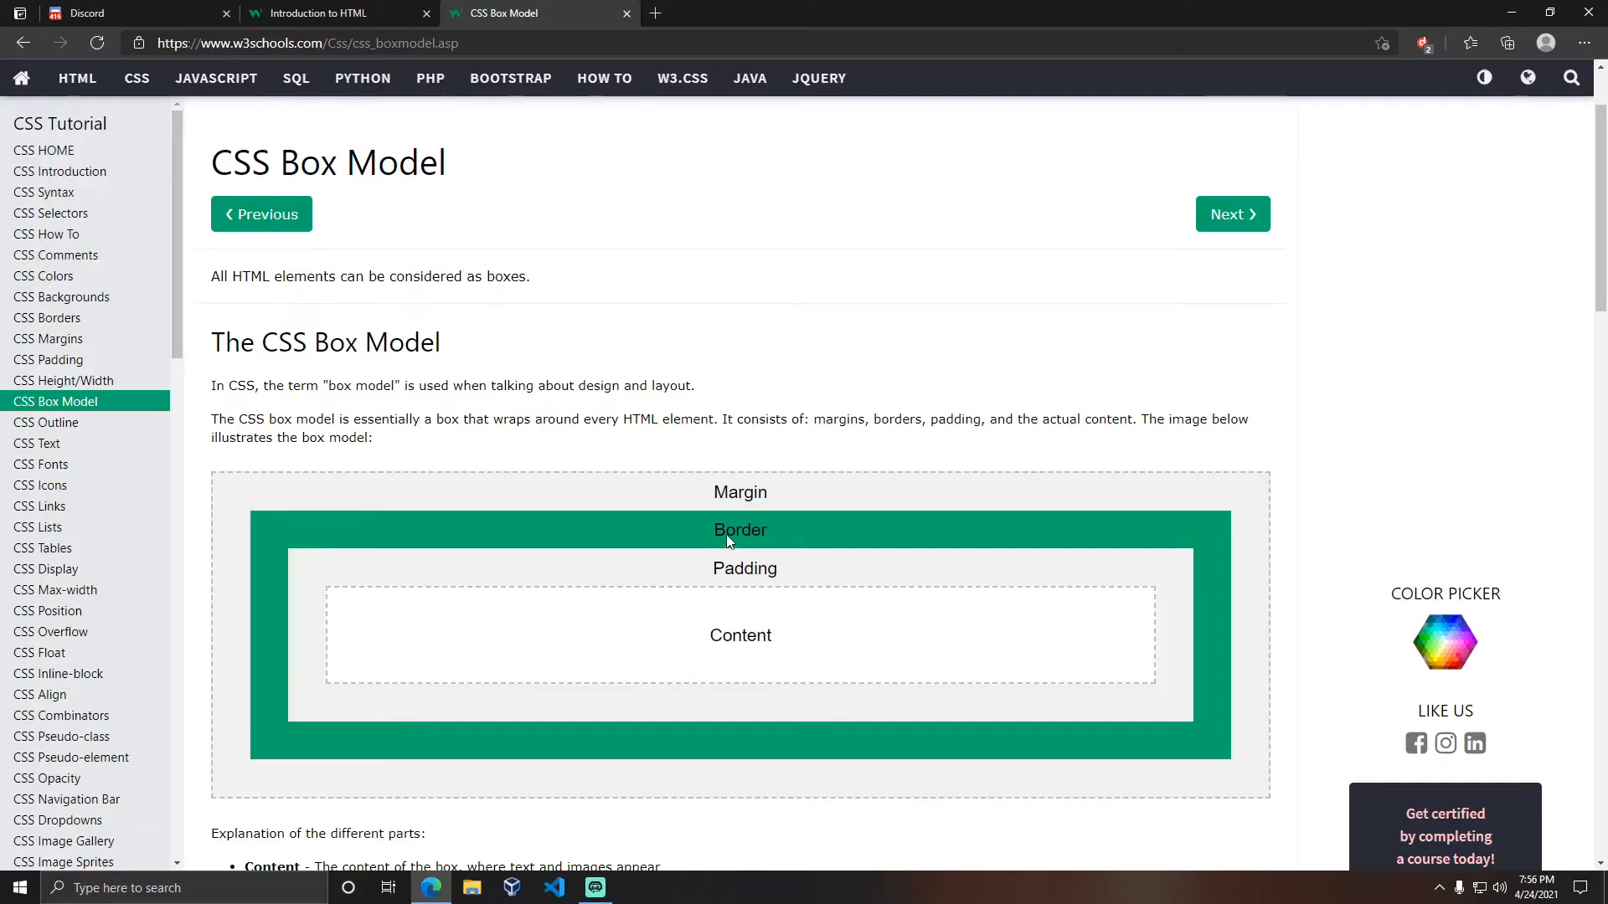
pyautogui.moveTo(740, 638)
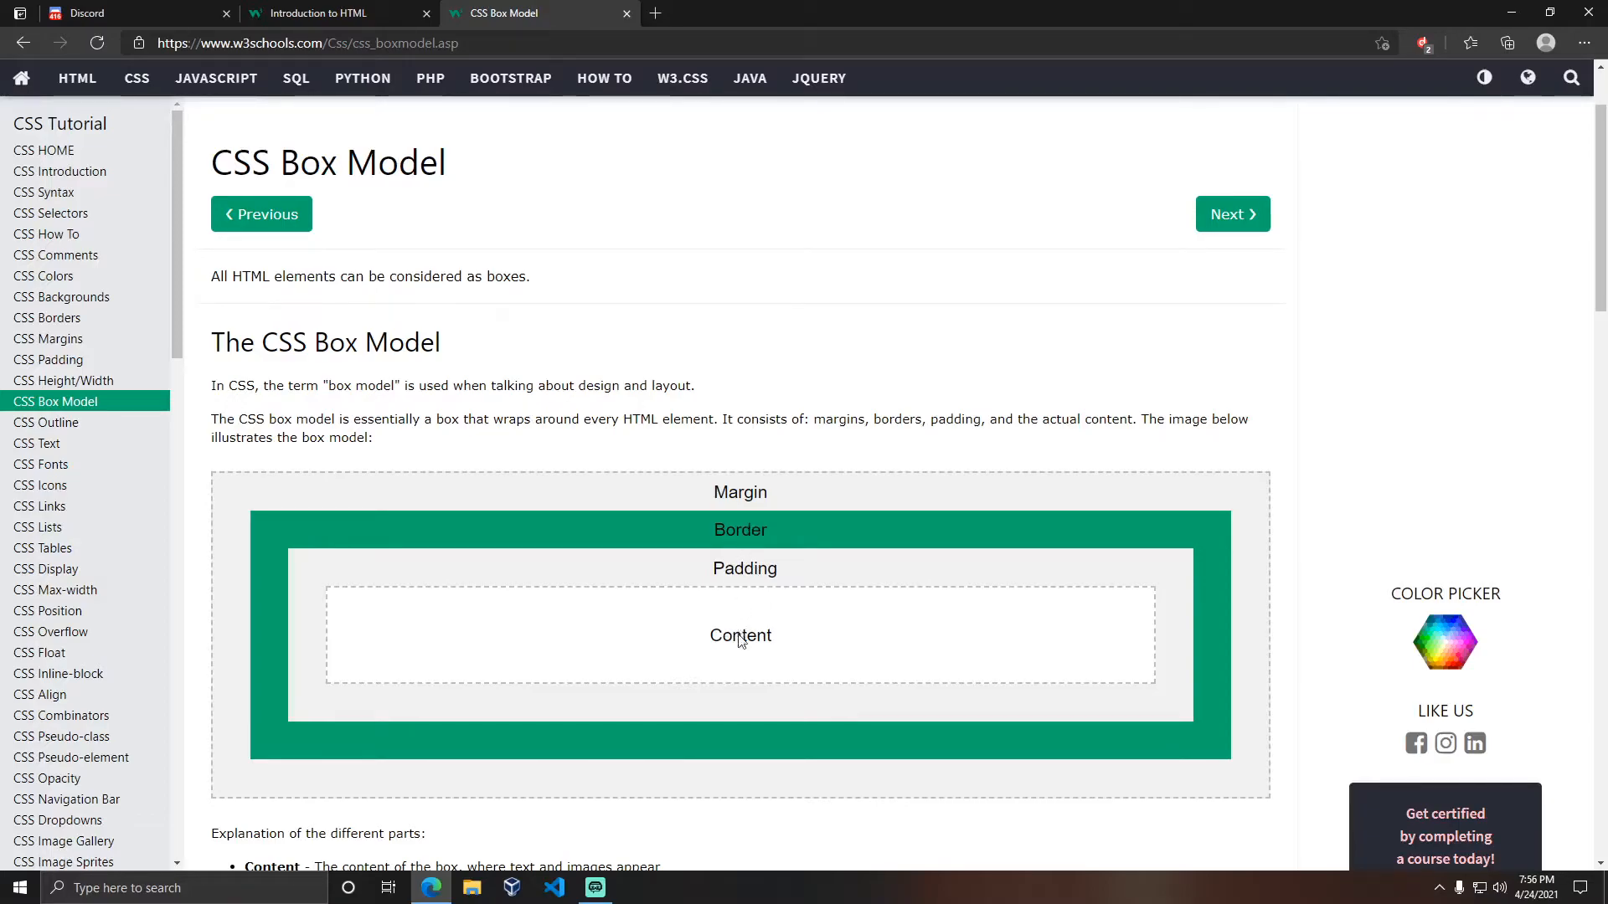
pyautogui.moveTo(757, 575)
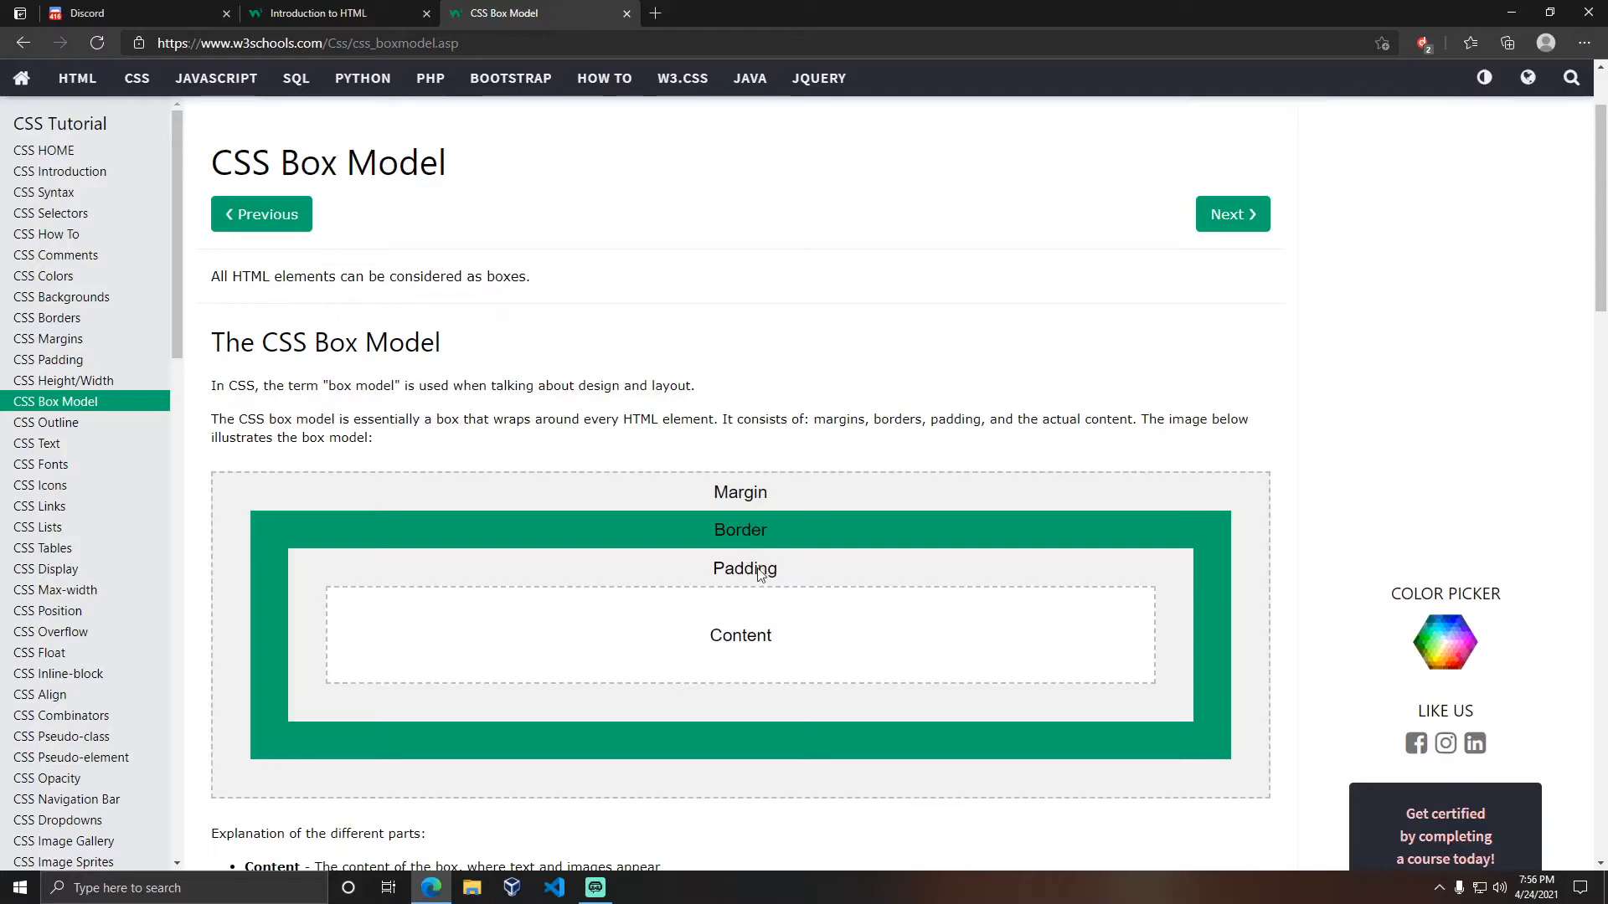
pyautogui.moveTo(732, 583)
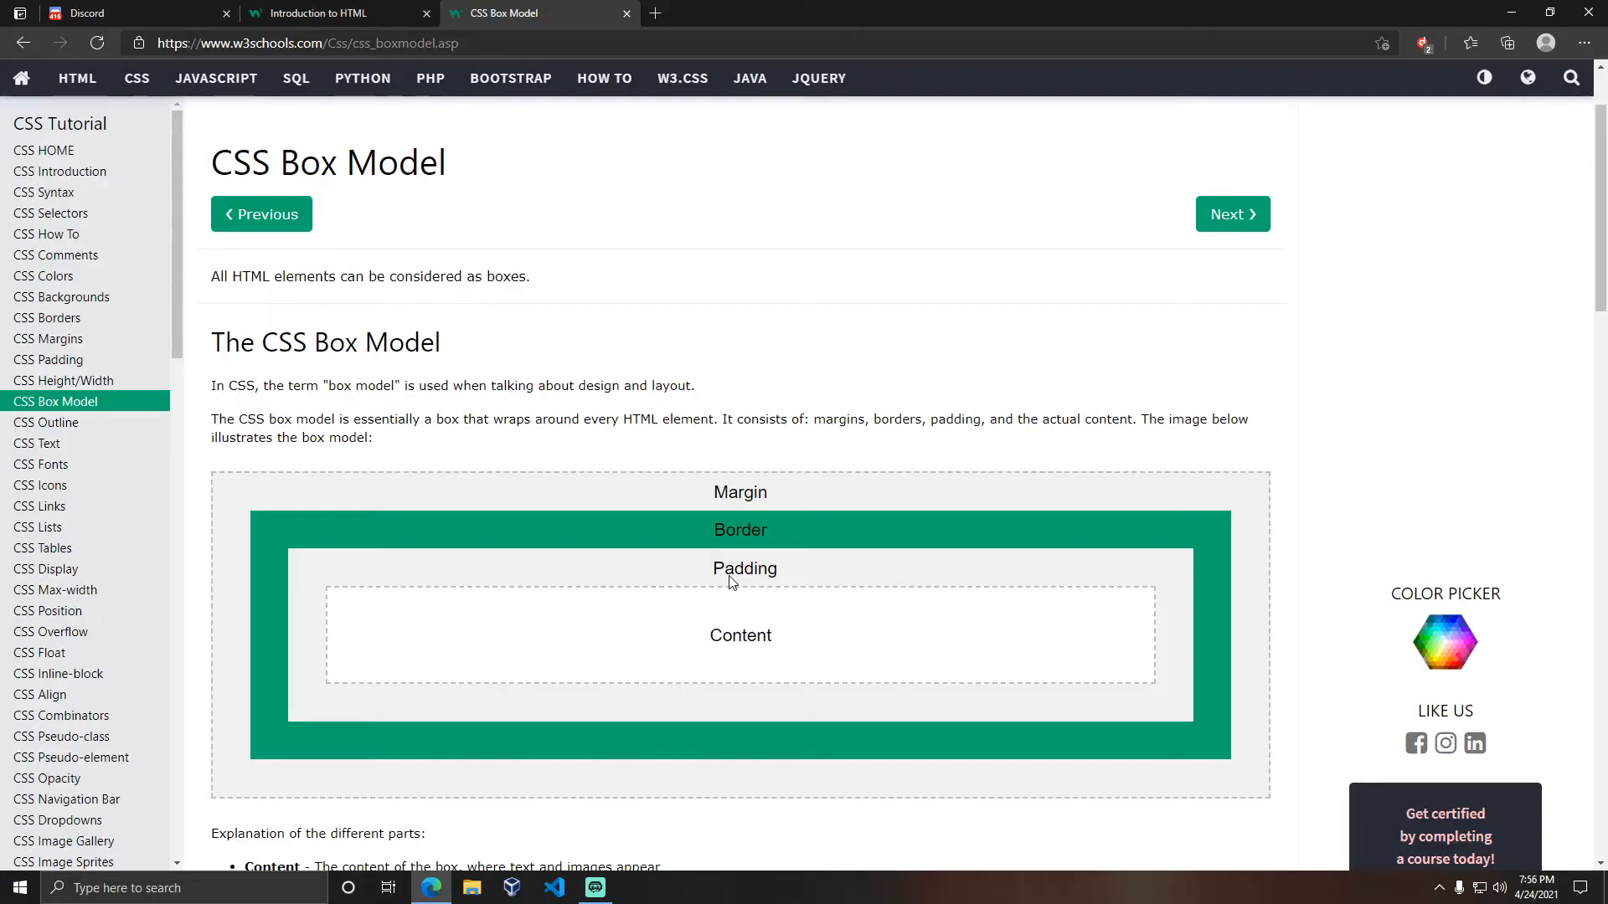
pyautogui.moveTo(736, 531)
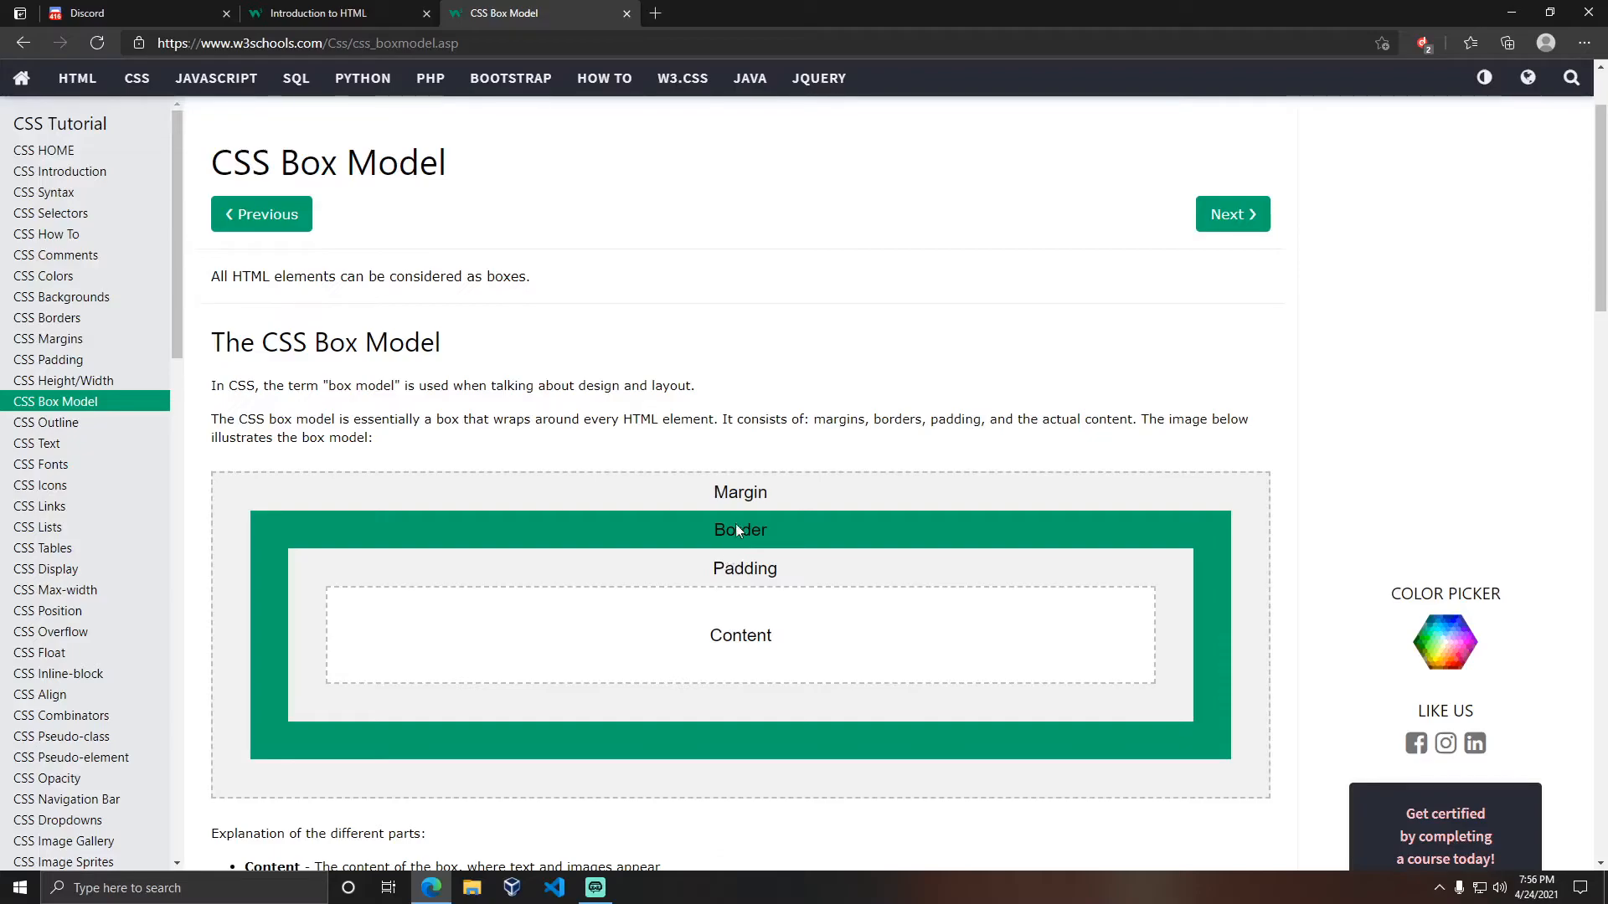
pyautogui.moveTo(740, 543)
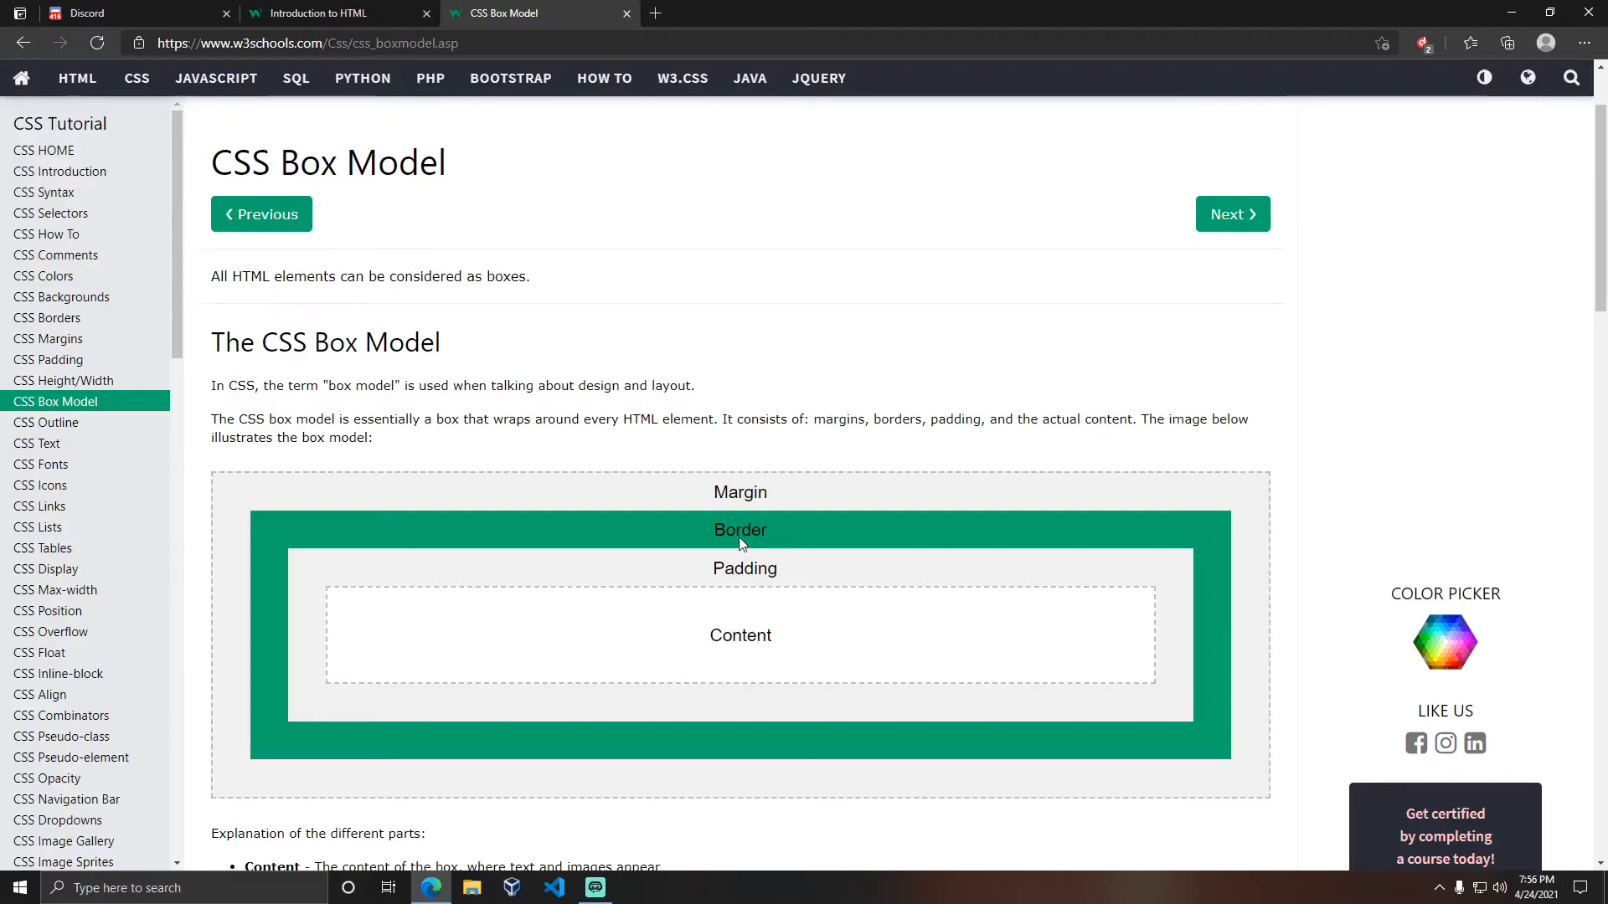
pyautogui.moveTo(706, 480)
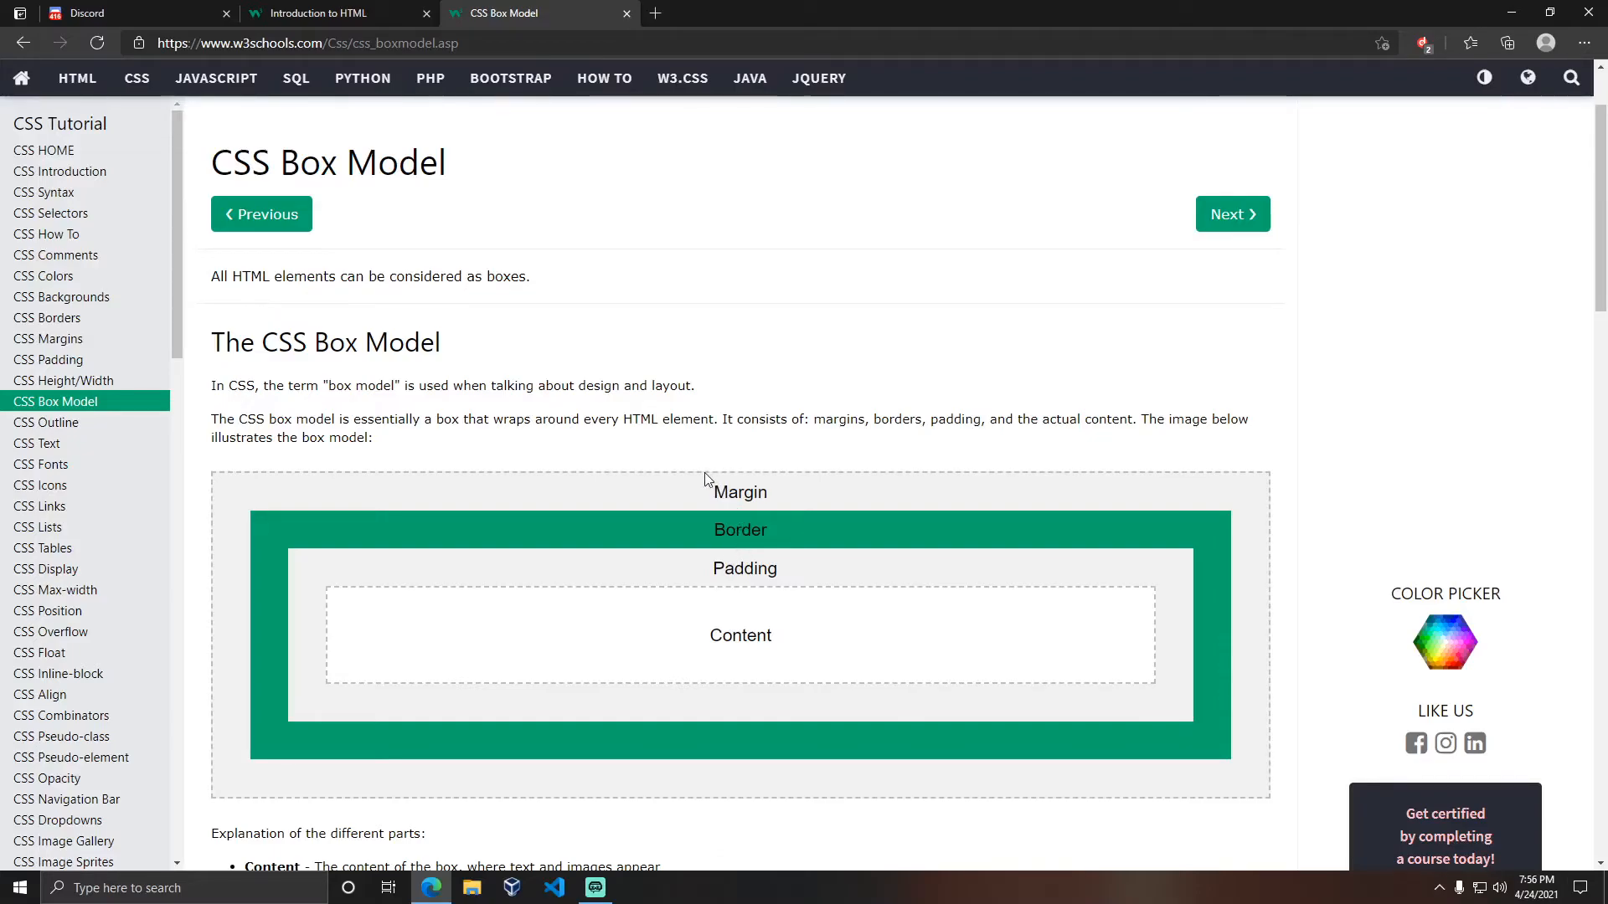
pyautogui.moveTo(739, 486)
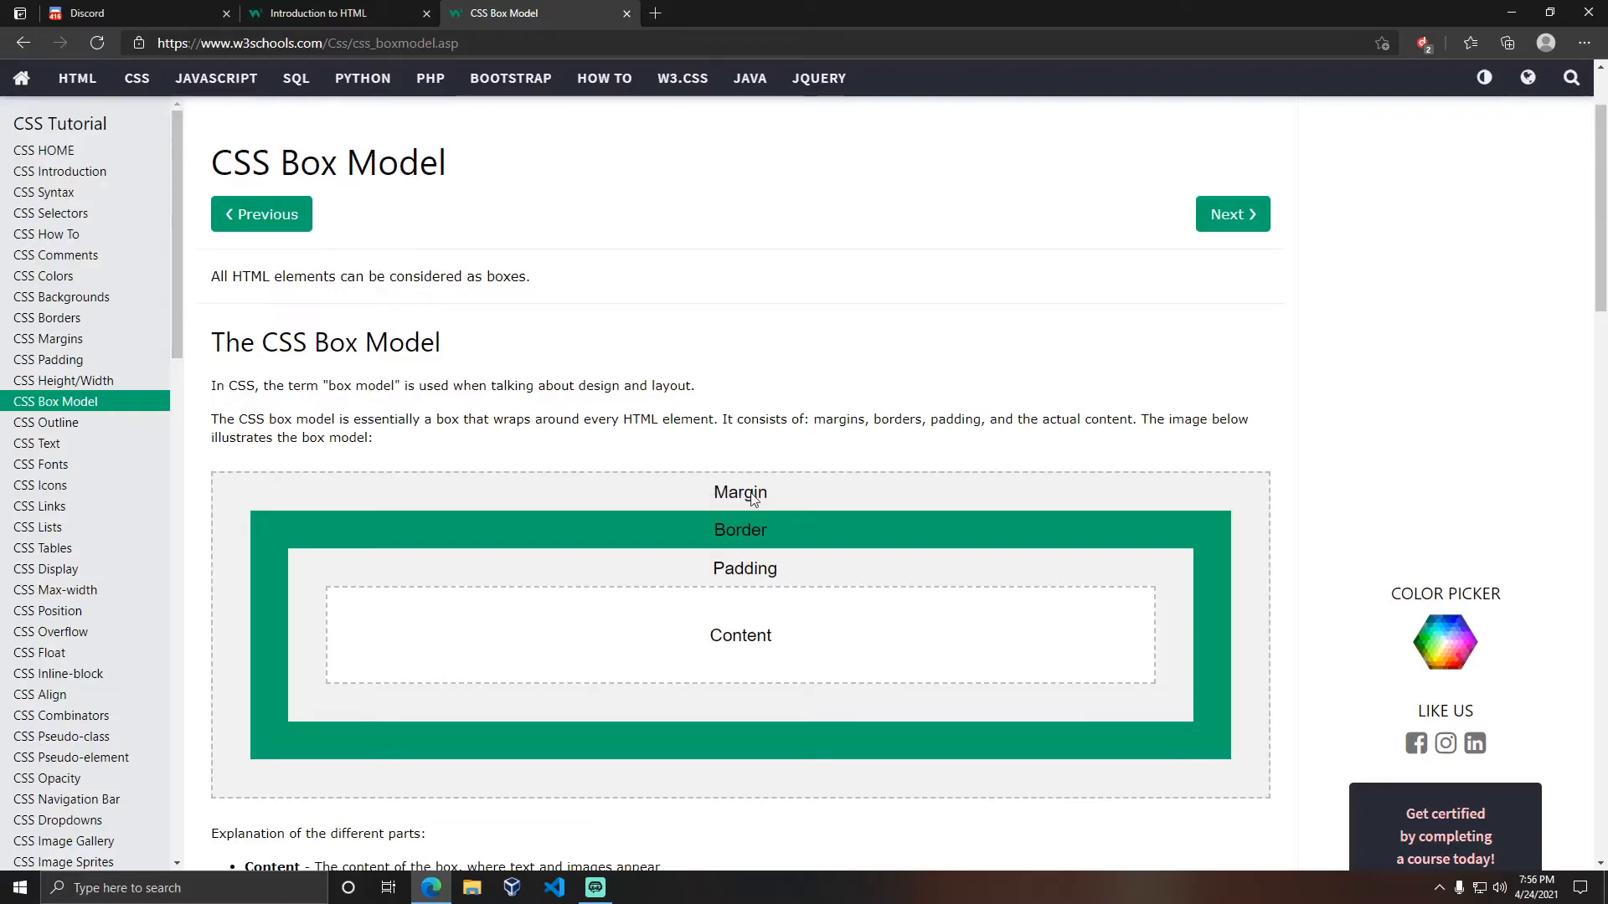
pyautogui.moveTo(757, 534)
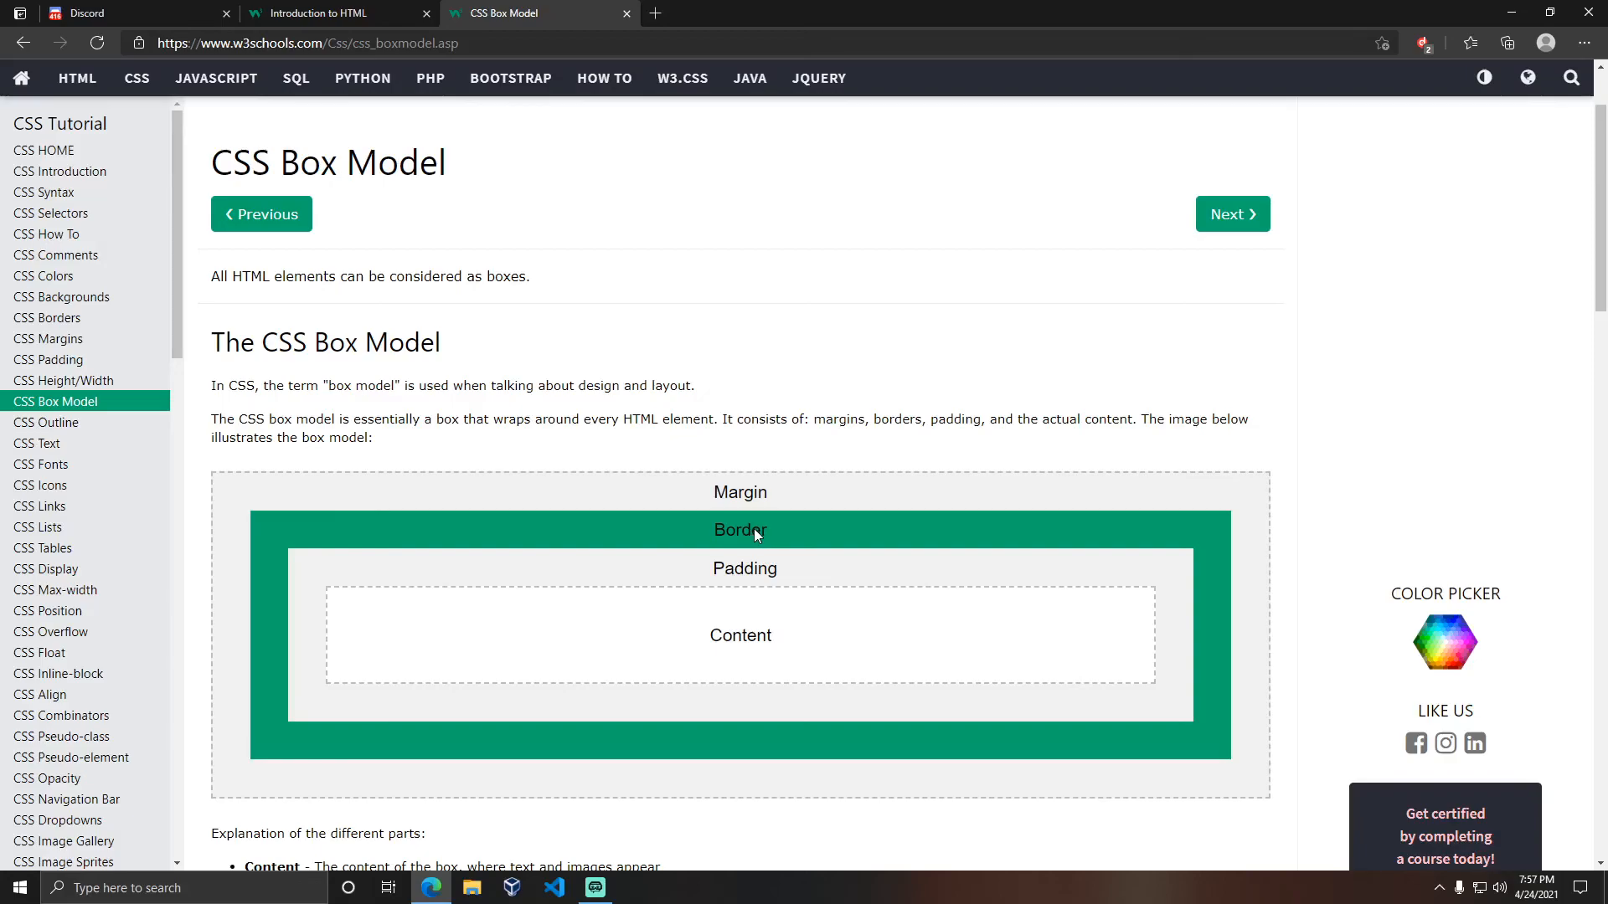
pyautogui.moveTo(576, 422)
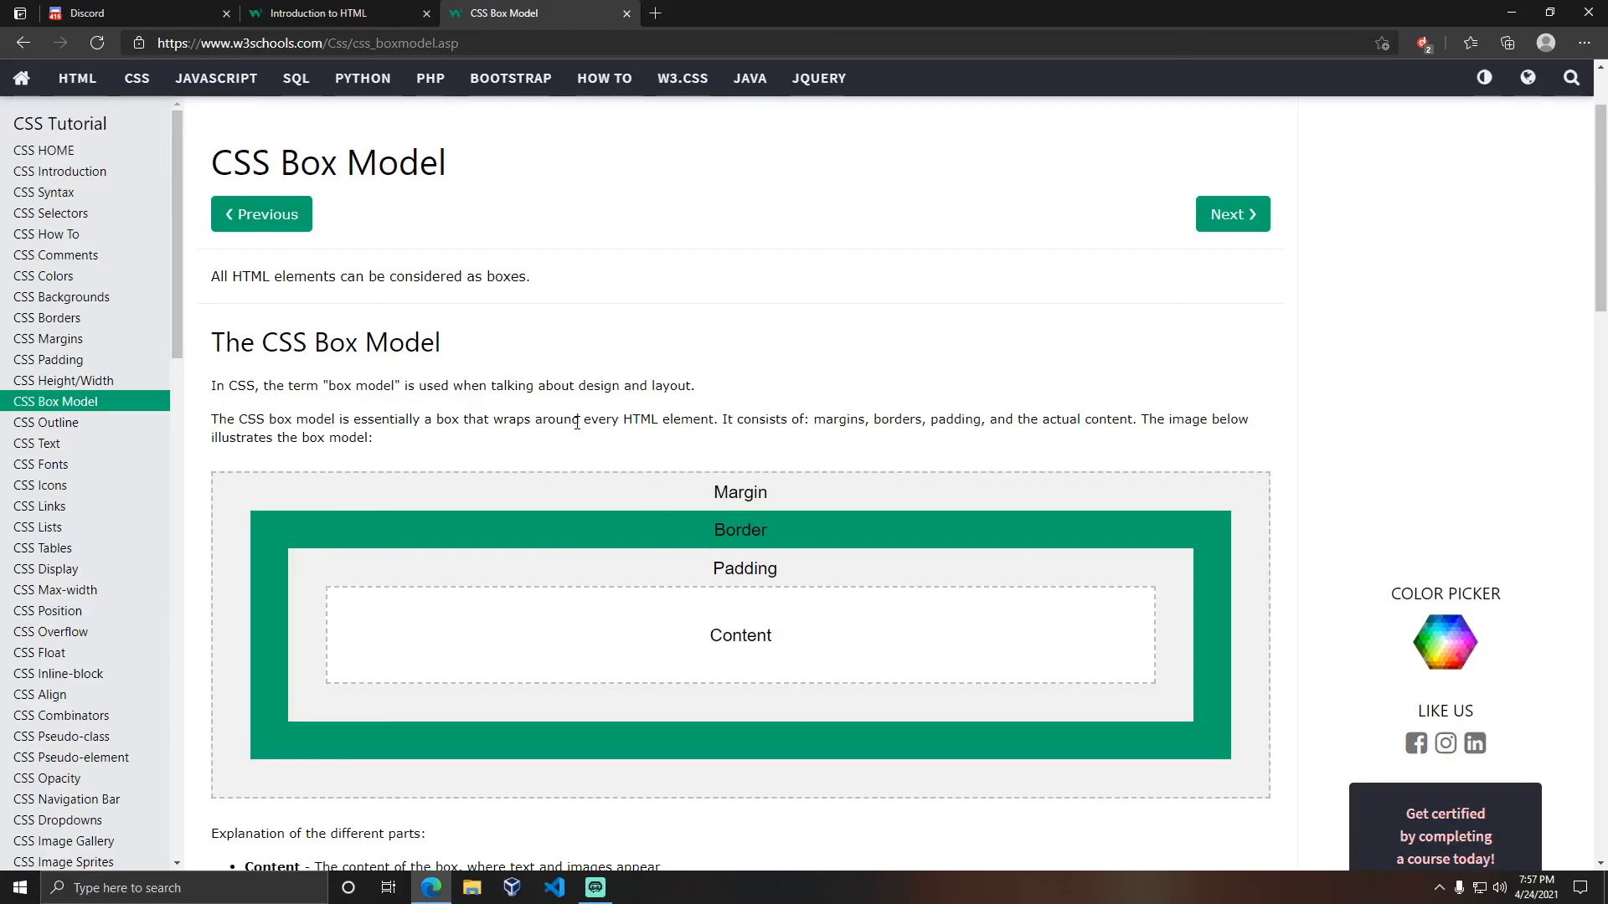
pyautogui.moveTo(573, 451)
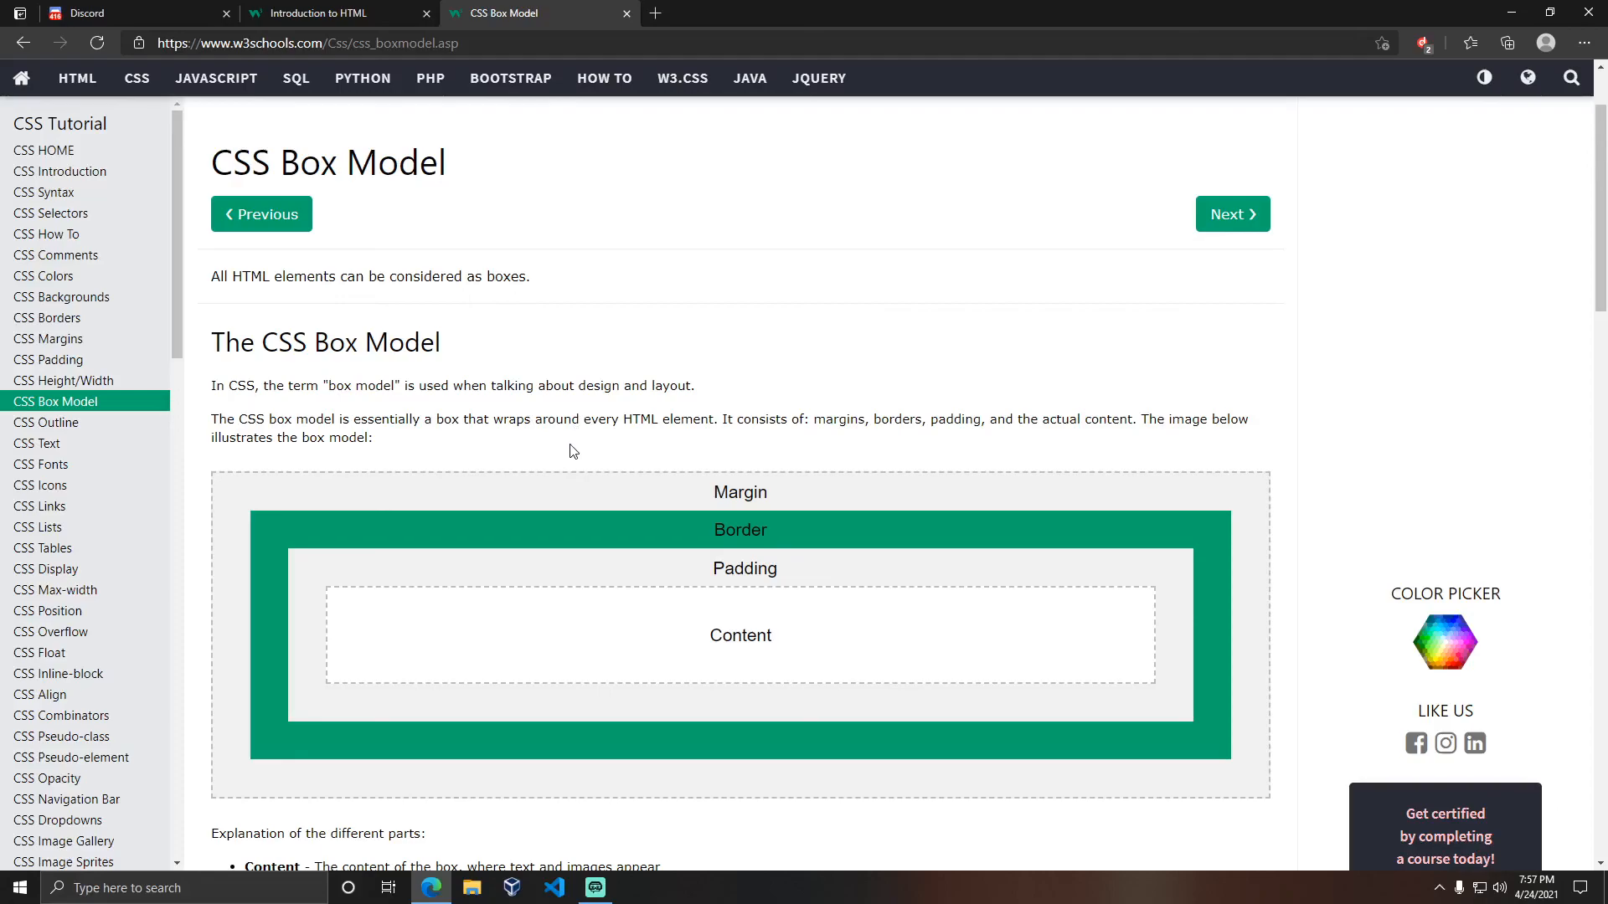
pyautogui.moveTo(561, 469)
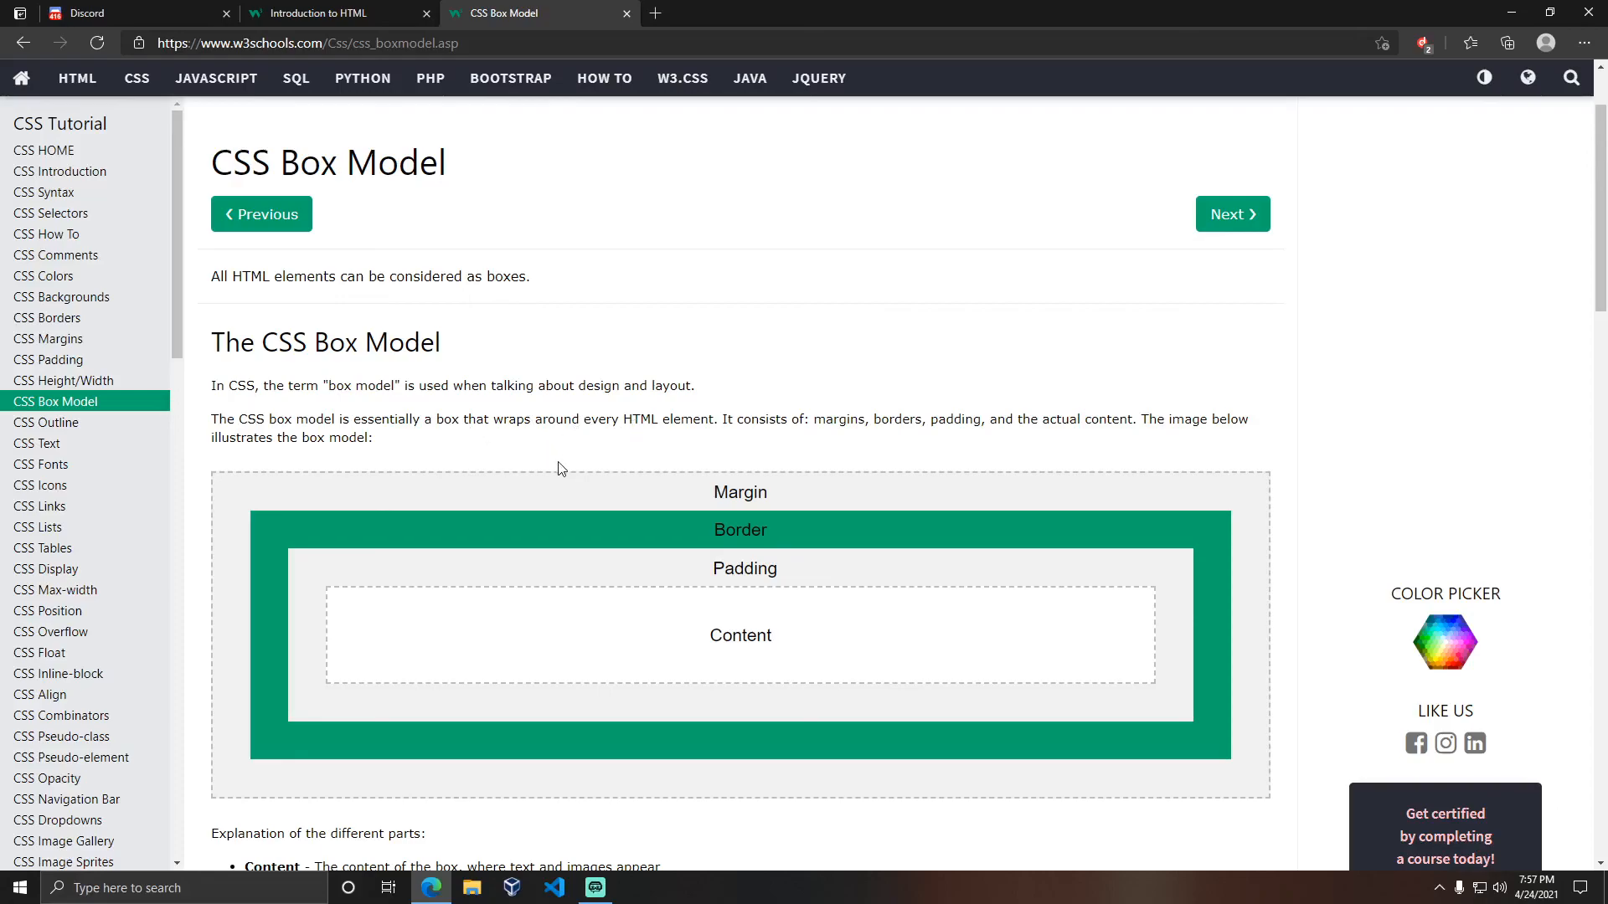